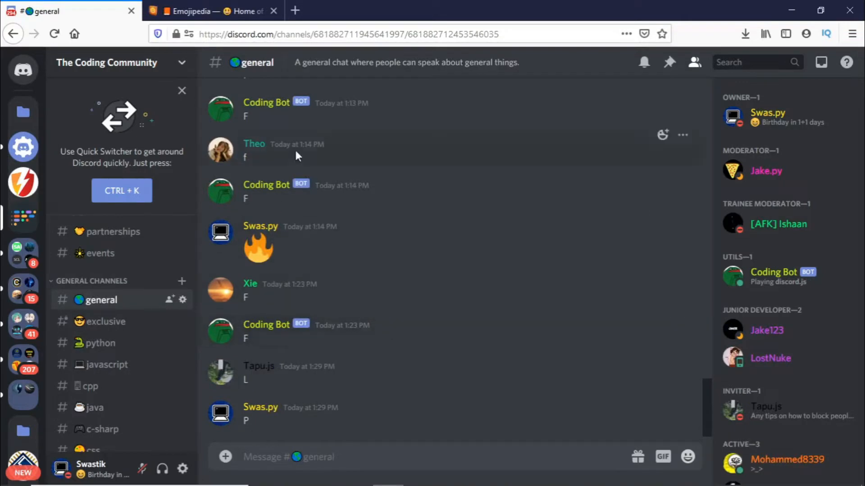
pyautogui.moveTo(532, 307)
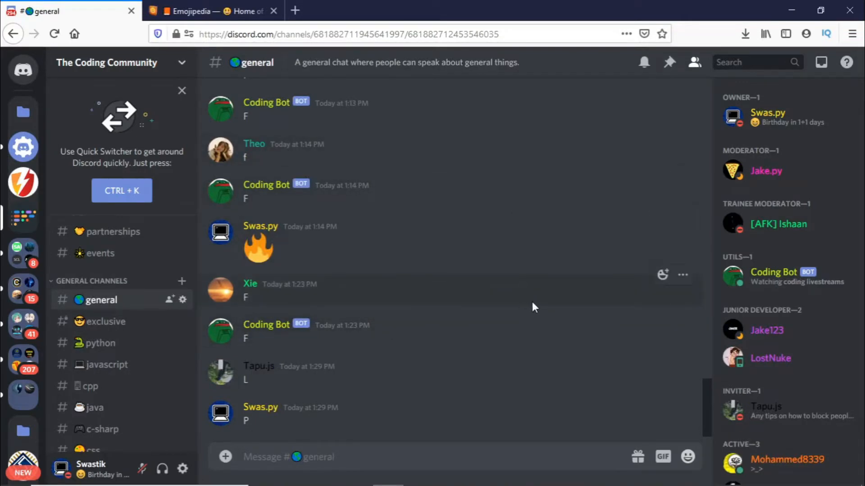
pyautogui.moveTo(546, 264)
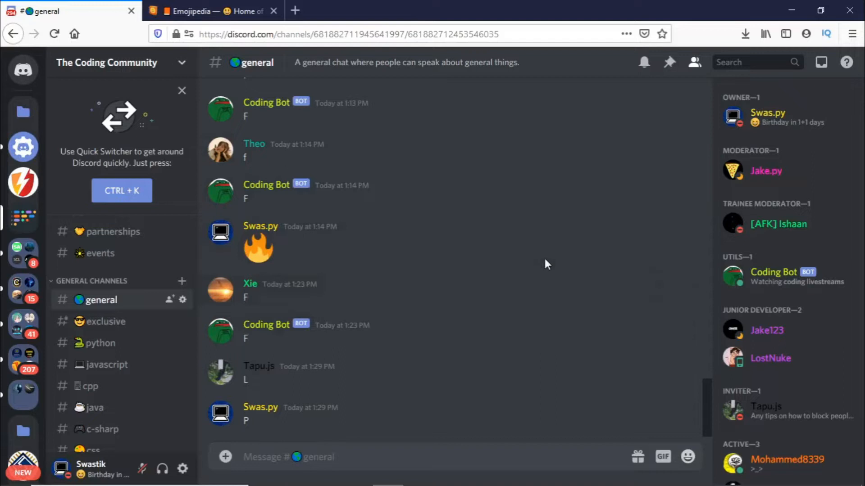
pyautogui.moveTo(429, 251)
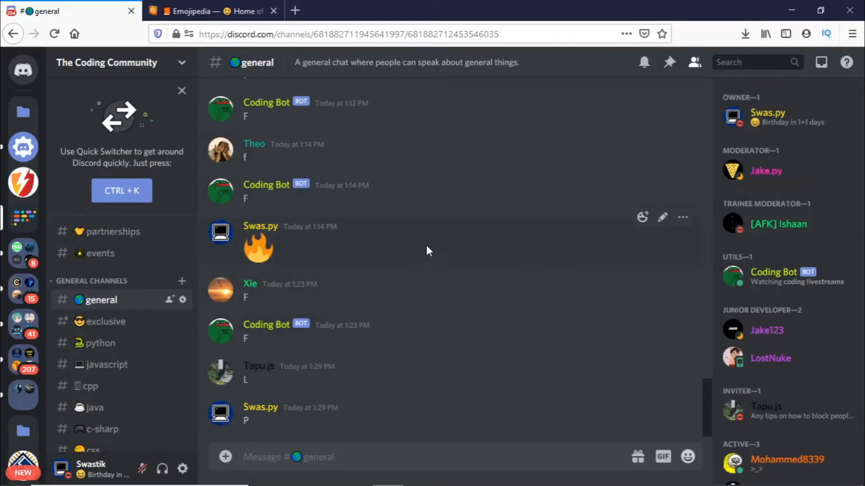
pyautogui.moveTo(471, 211)
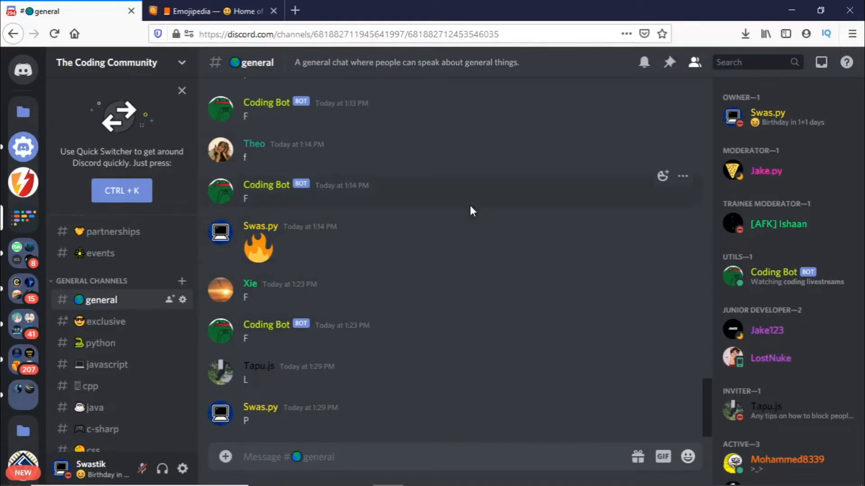
pyautogui.moveTo(386, 199)
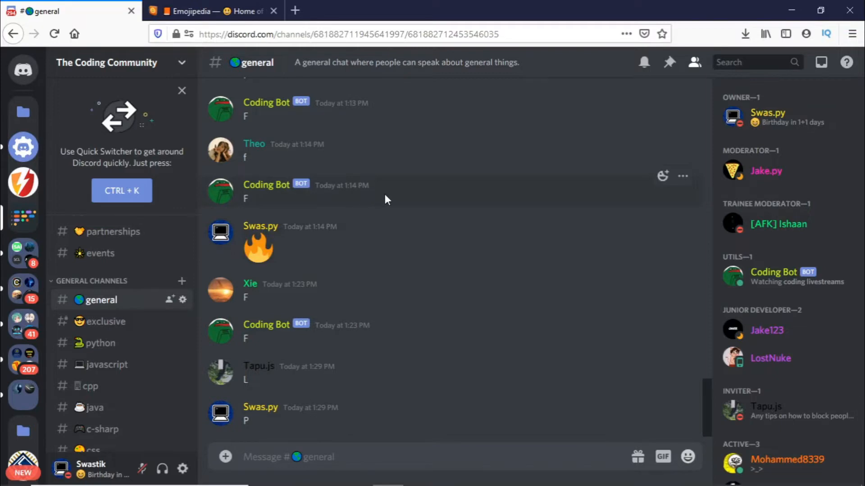
pyautogui.moveTo(223, 26)
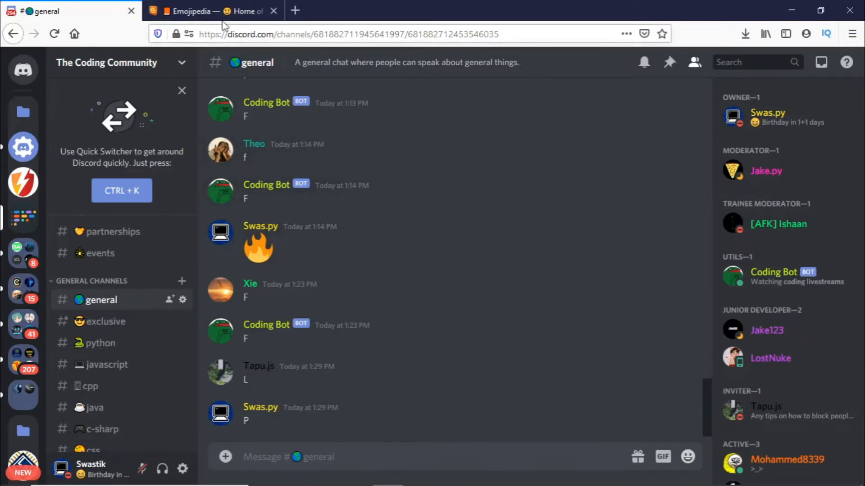
# Bring up the Emojipedia home page with its search box and Most Popular list
pyautogui.click(210, 10)
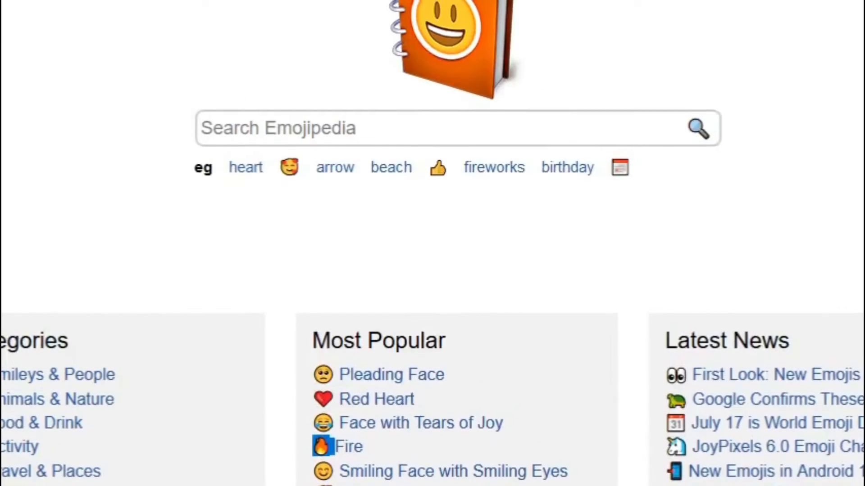
pyautogui.moveTo(376, 312)
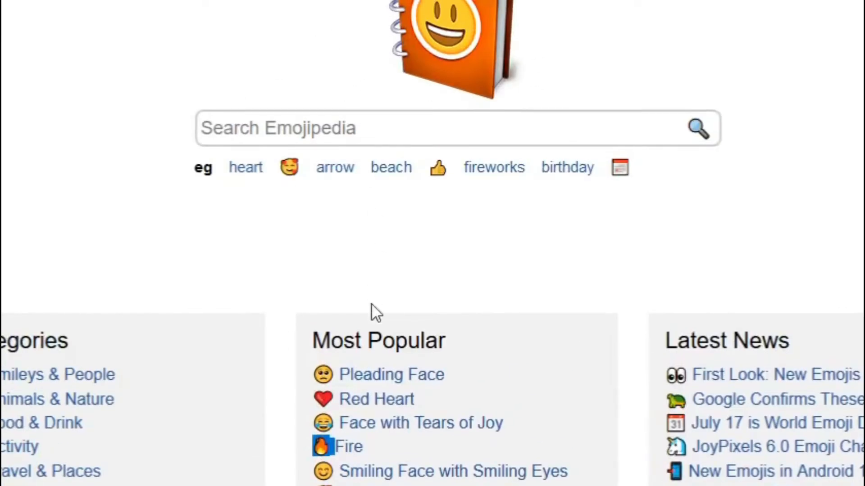
pyautogui.moveTo(344, 471)
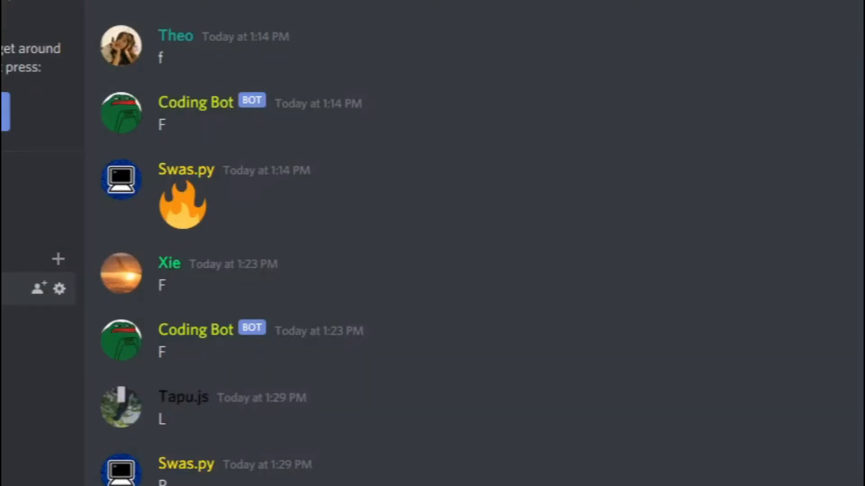
# Scroll #general down to the newest message, a fire emoji posted at 1:30 PM
pyautogui.scroll(-3)
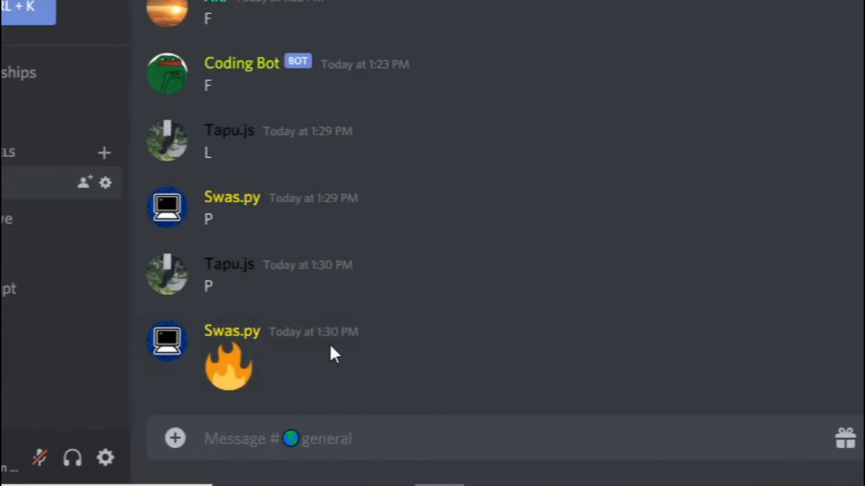
pyautogui.moveTo(579, 214)
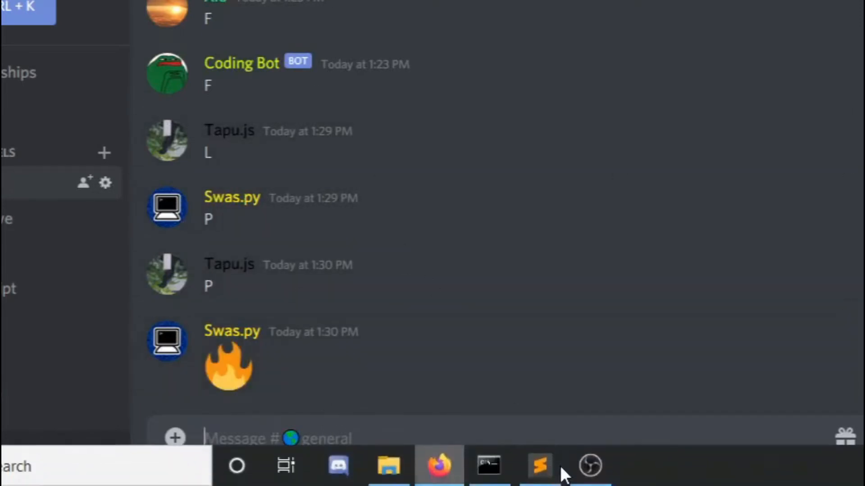
# Delete the trailing space after the fire emoji on line 108 of bot.py
pyautogui.click(538, 465)
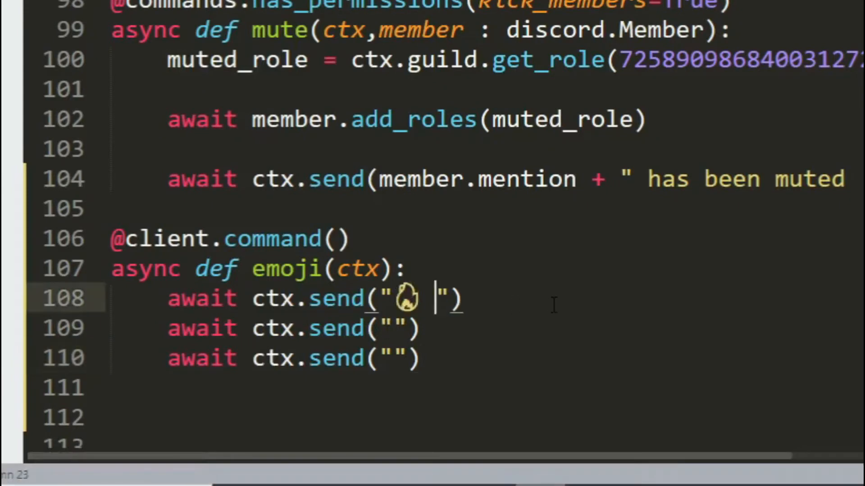
pyautogui.press('Backspace')
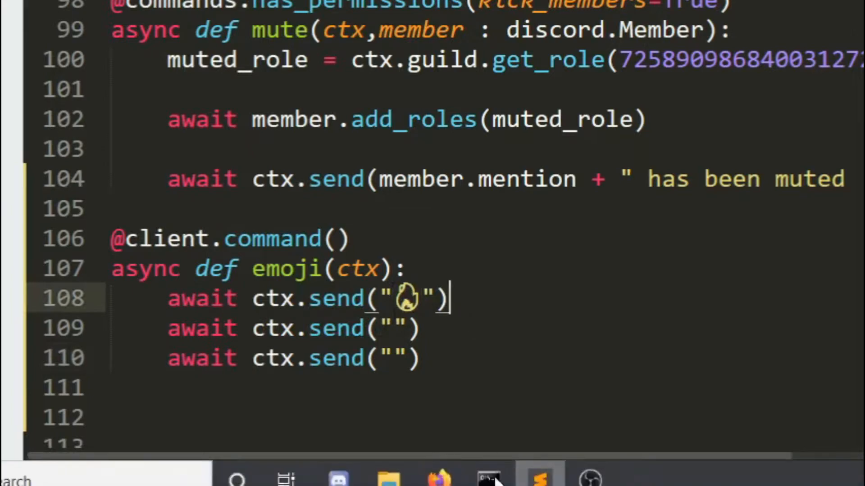
pyautogui.click(337, 476)
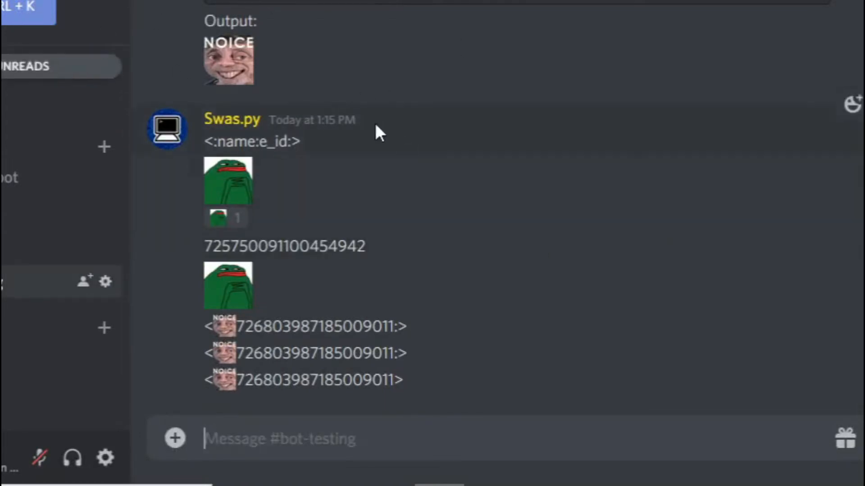
# Post >run await ctx.send(" :NOICE: ") in #bot-testing
pyautogui.write('>run')
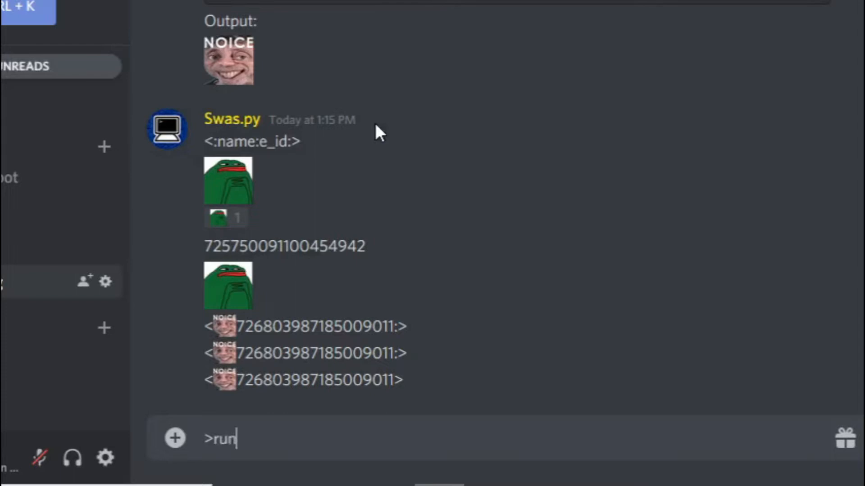
pyautogui.moveTo(411, 143)
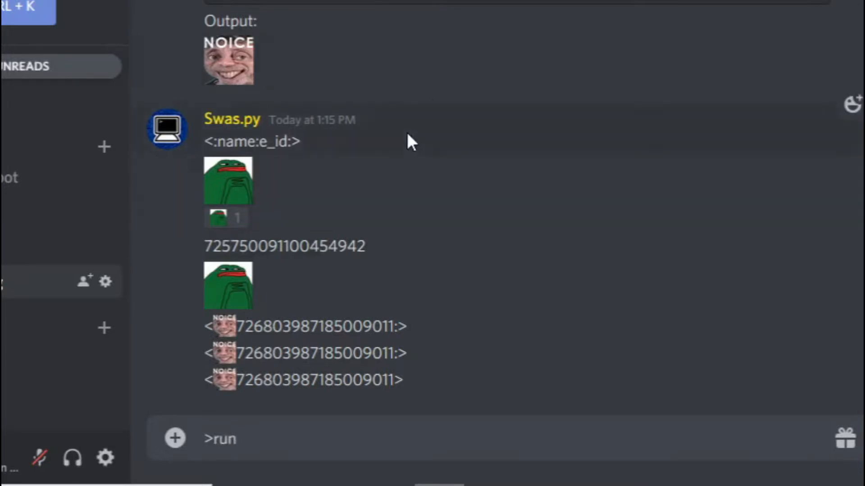
pyautogui.write('p')
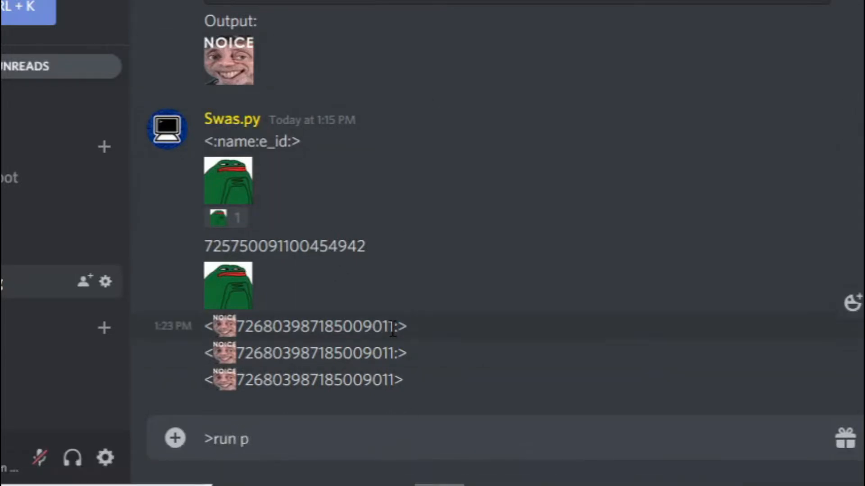
pyautogui.write('awai')
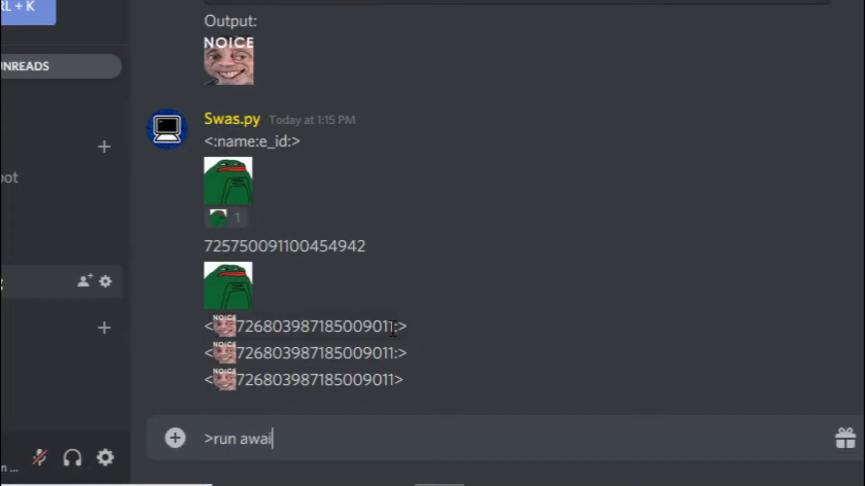
pyautogui.write('t ctx')
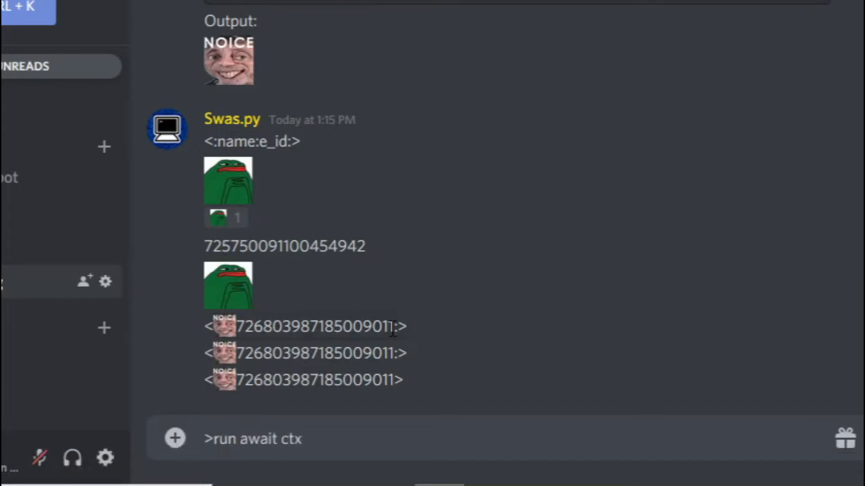
pyautogui.write('.send(')
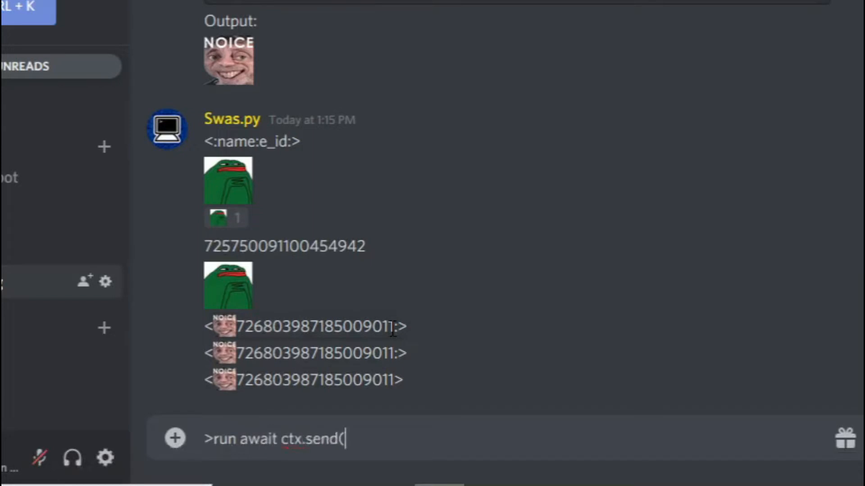
pyautogui.write('" :')
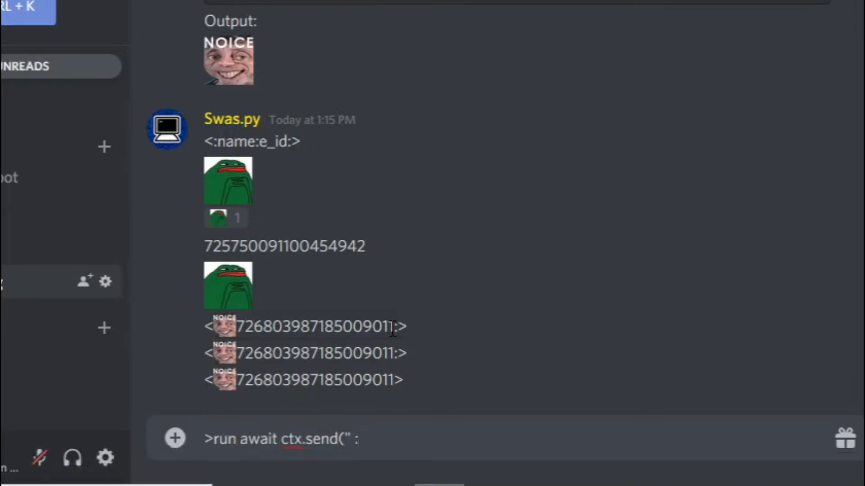
pyautogui.write(':NOICE:')
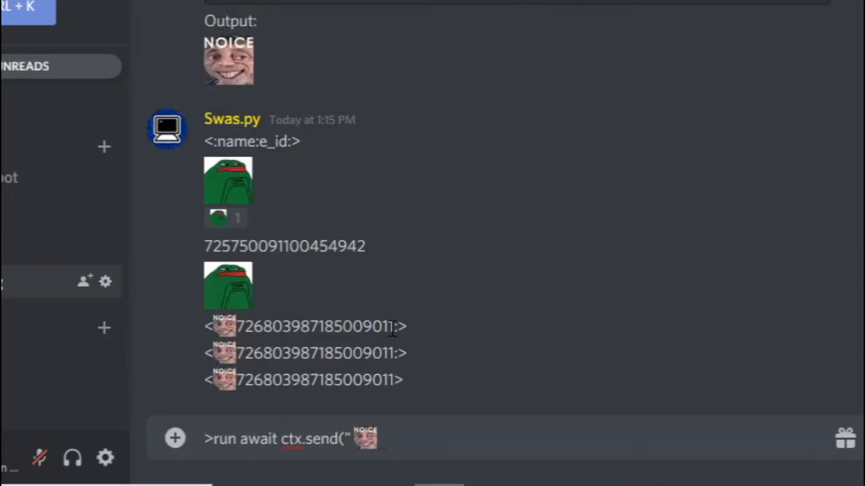
pyautogui.press('Return')
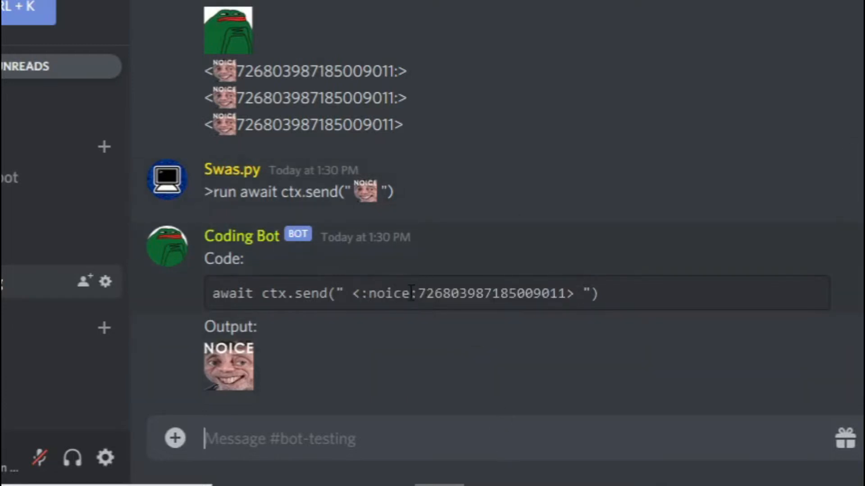
# Post the custom emoji format <:emoji_name:emoji_id> as a message in #bot-testing
pyautogui.write('<')
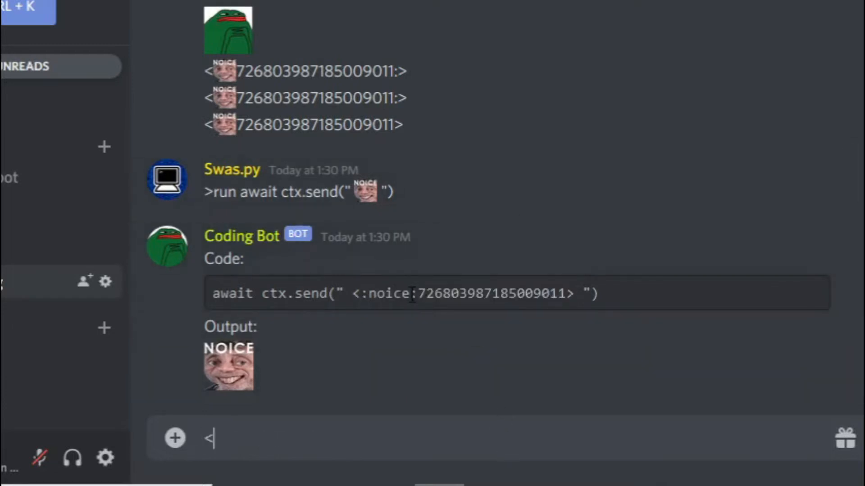
pyautogui.write(':emo')
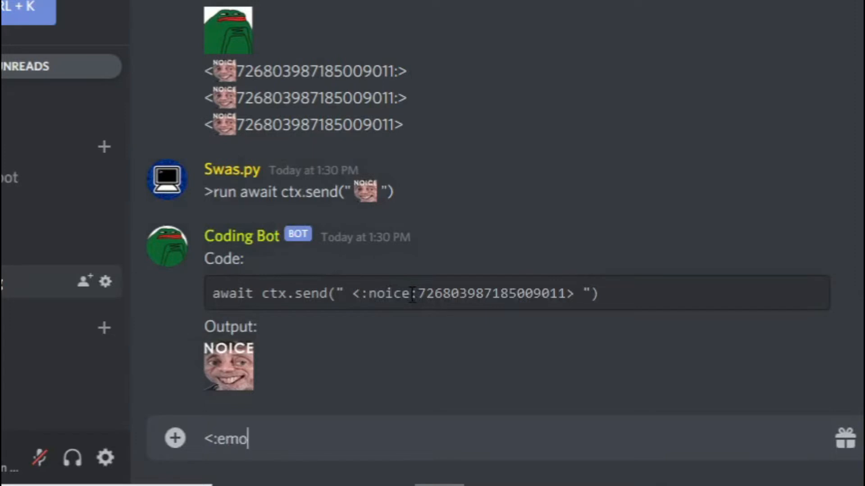
pyautogui.write('ji_name:')
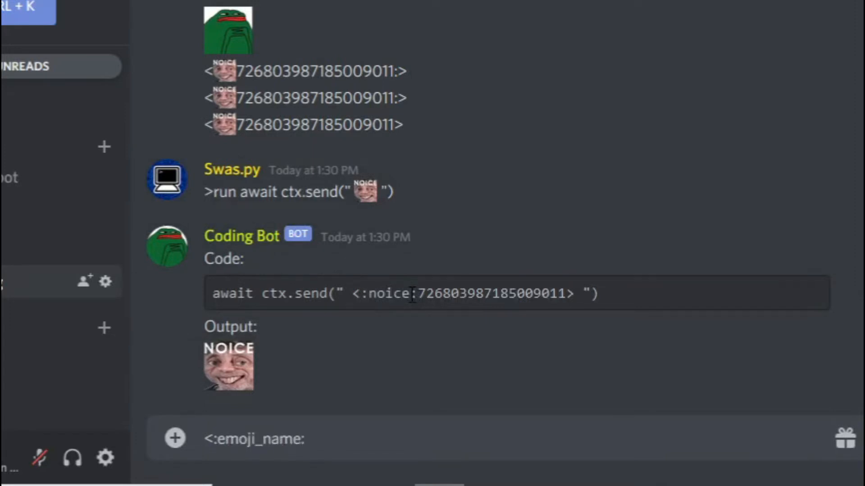
pyautogui.moveTo(402, 372)
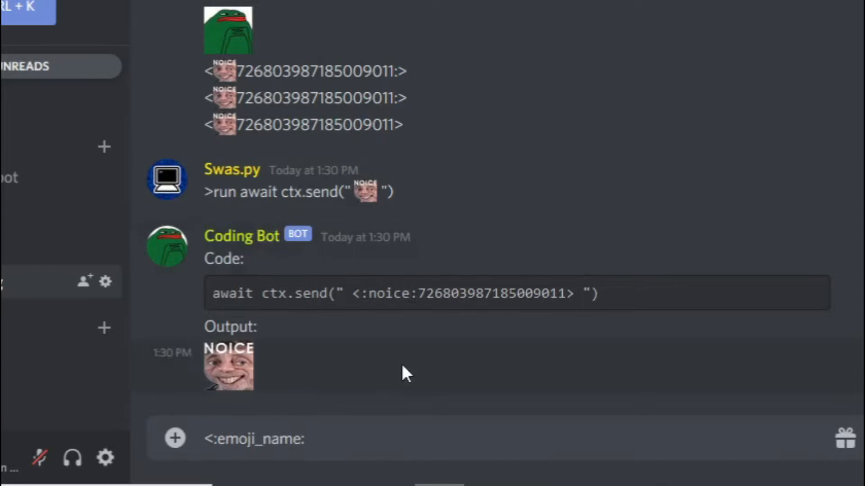
pyautogui.write('emoj')
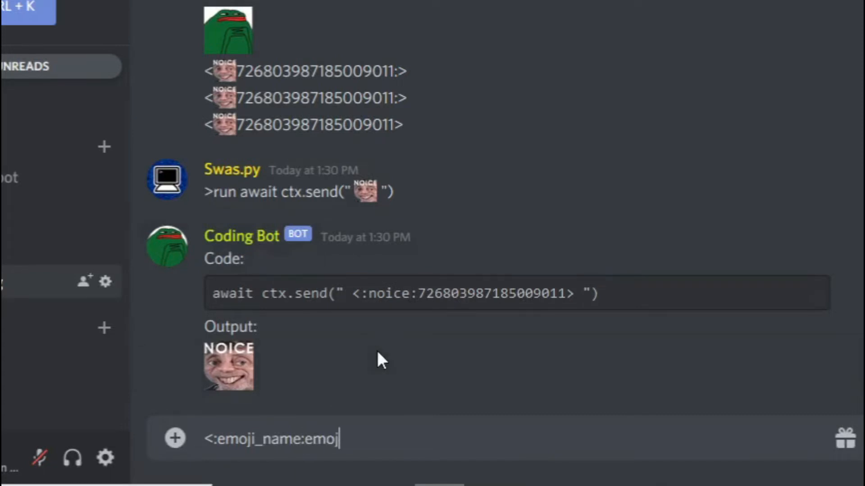
pyautogui.write('i_id')
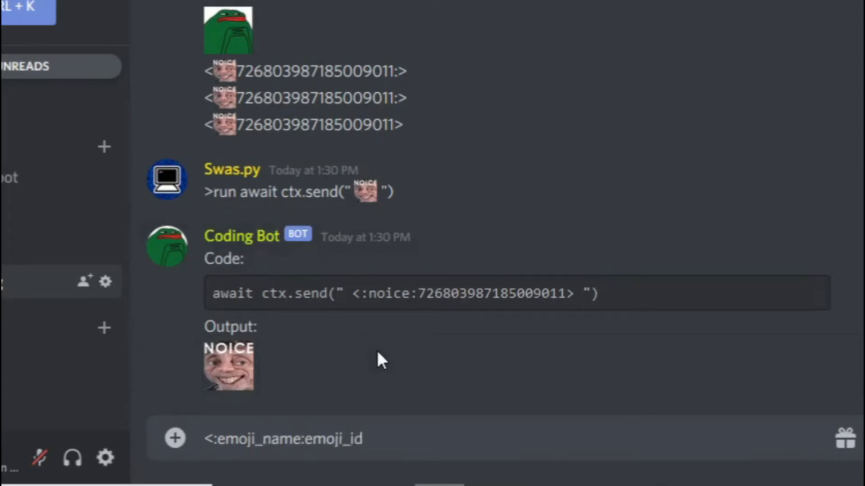
pyautogui.press('Return')
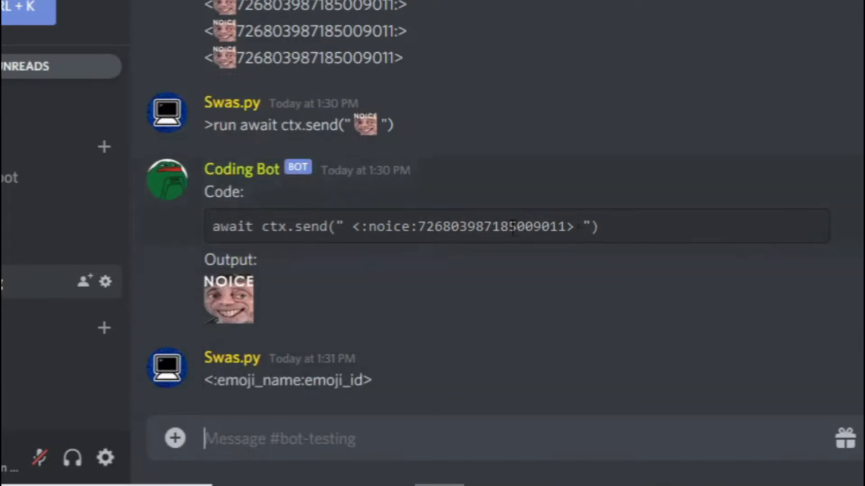
pyautogui.moveTo(337, 274)
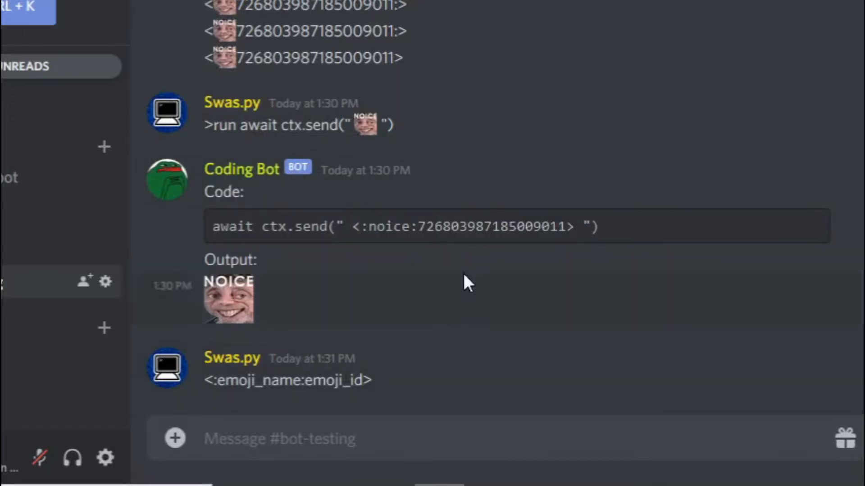
pyautogui.write(':n')
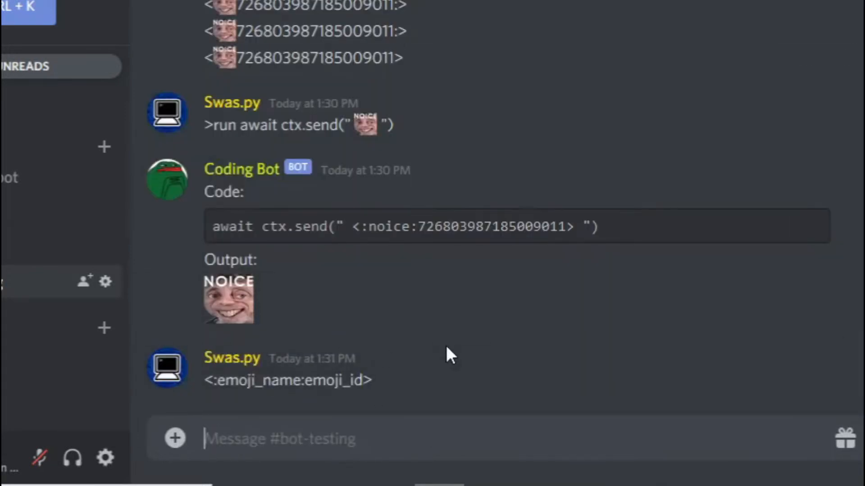
pyautogui.click(538, 465)
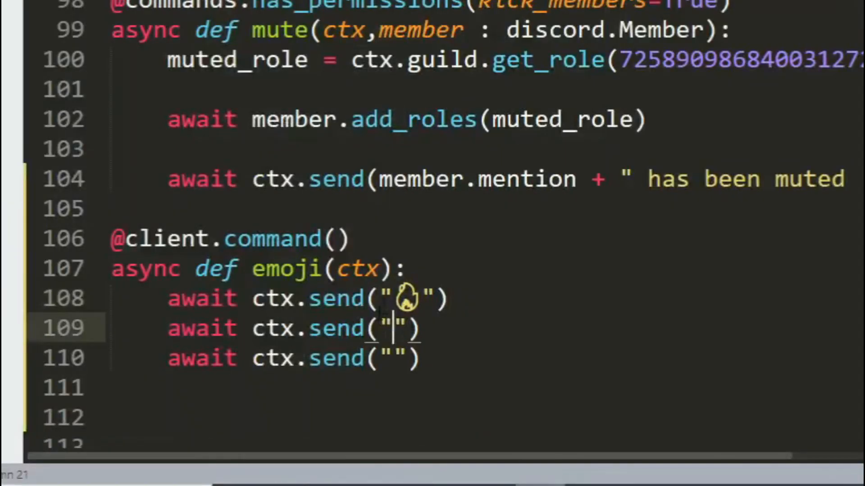
# Make the emoji command's second send line on line 109 send :noice:
pyautogui.write(':noice:')
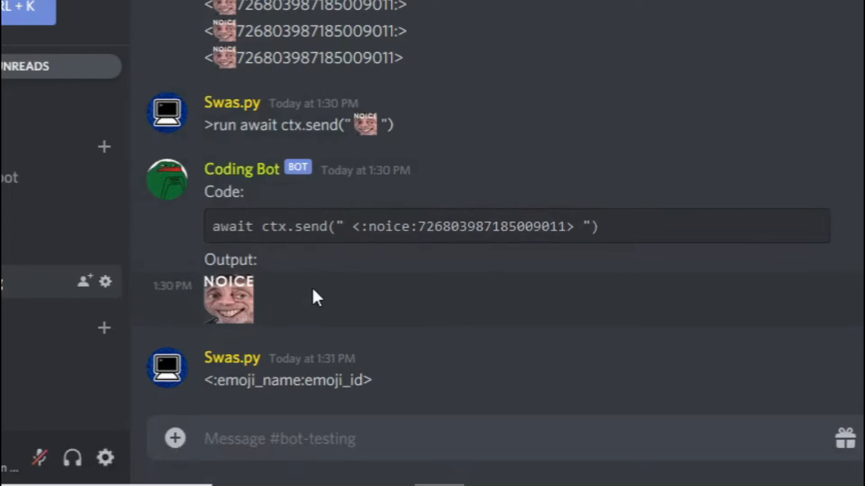
pyautogui.rightClick(368, 125)
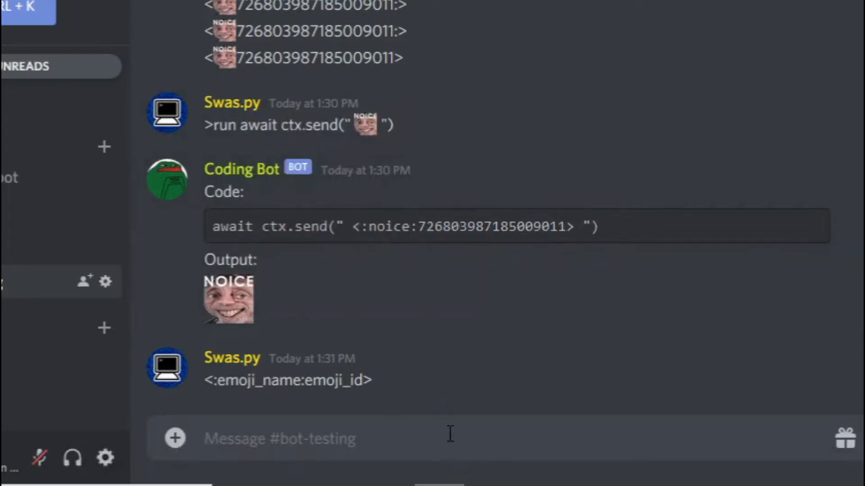
pyautogui.write('https://cdn.discordapp.com/emojis/726803987185009011.png?v=1')
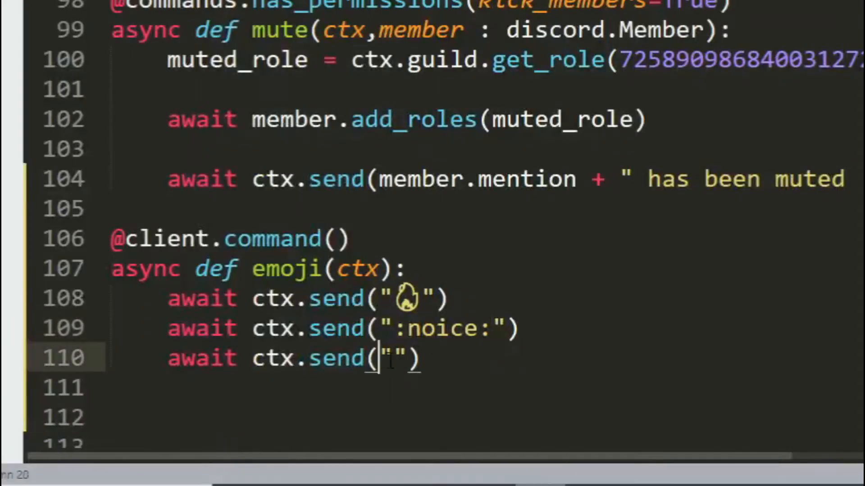
pyautogui.write('7268039871185009011')
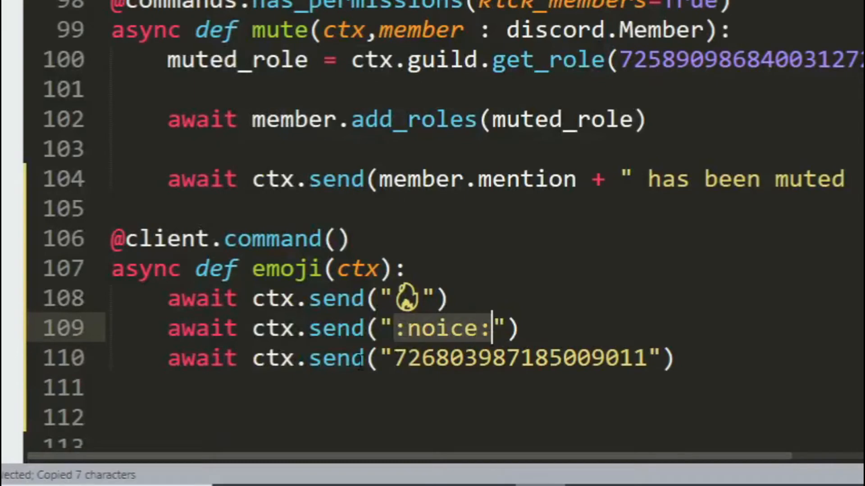
pyautogui.write('<:noice:')
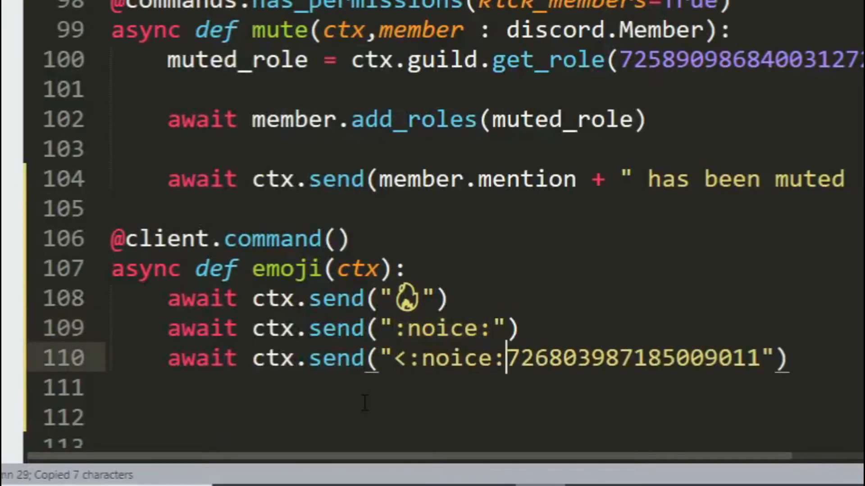
pyautogui.write('>')
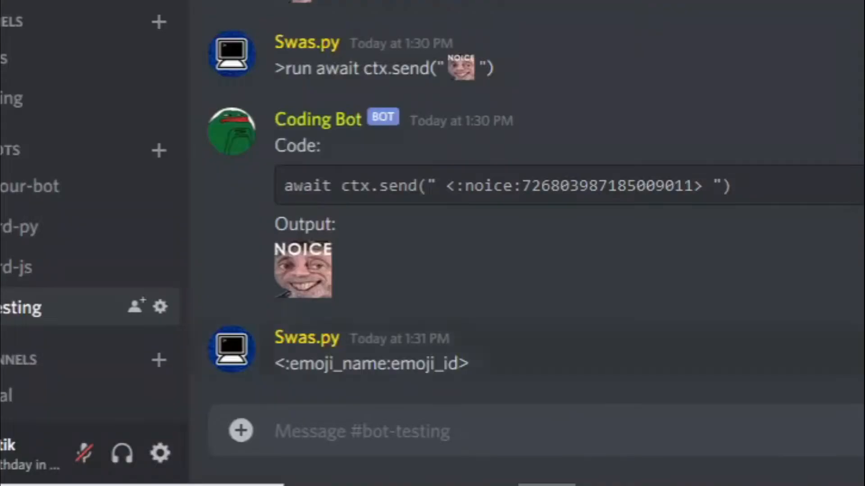
pyautogui.moveTo(837, 402)
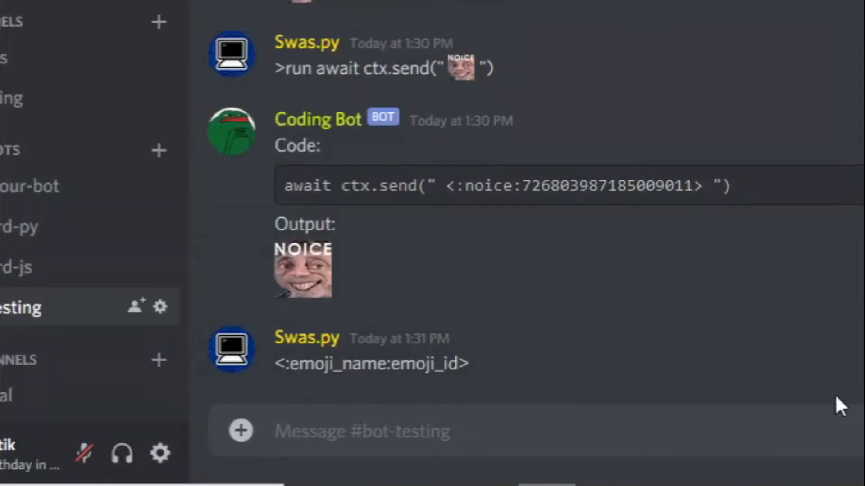
# Send #emoji so Tutorial Bot replies with fire, :noice: and the NOICE emoji
pyautogui.write('#ewm')
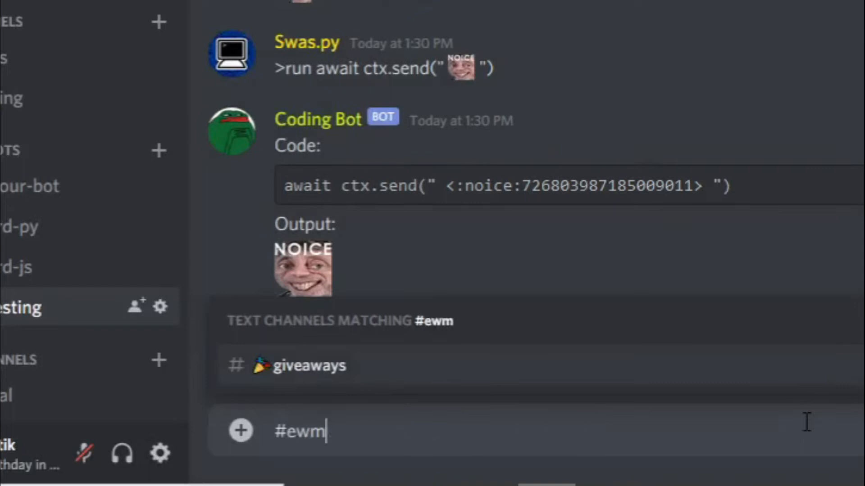
pyautogui.press('Return')
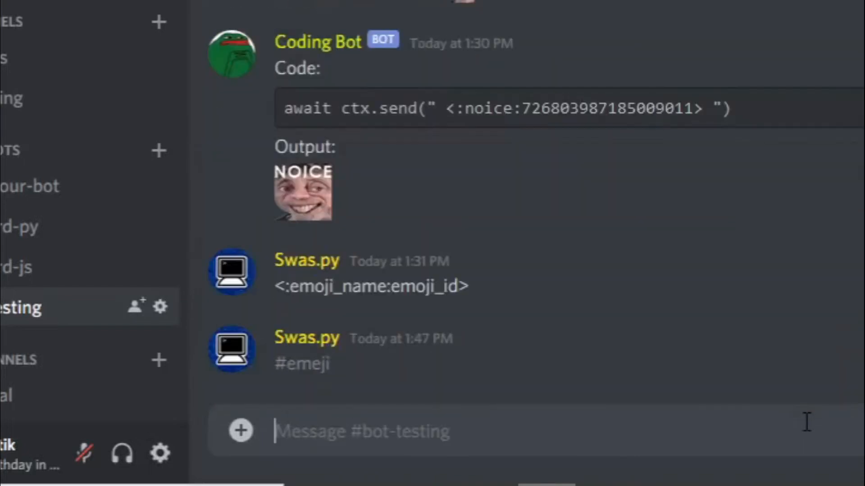
pyautogui.write('#m')
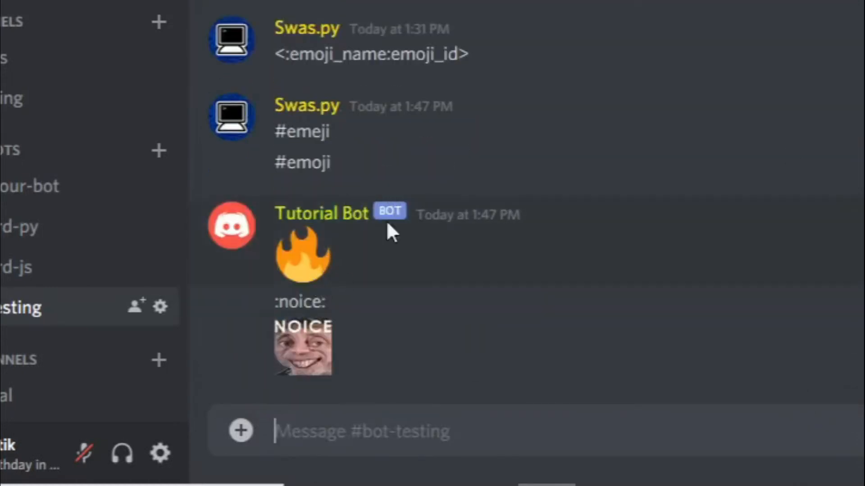
pyautogui.moveTo(383, 339)
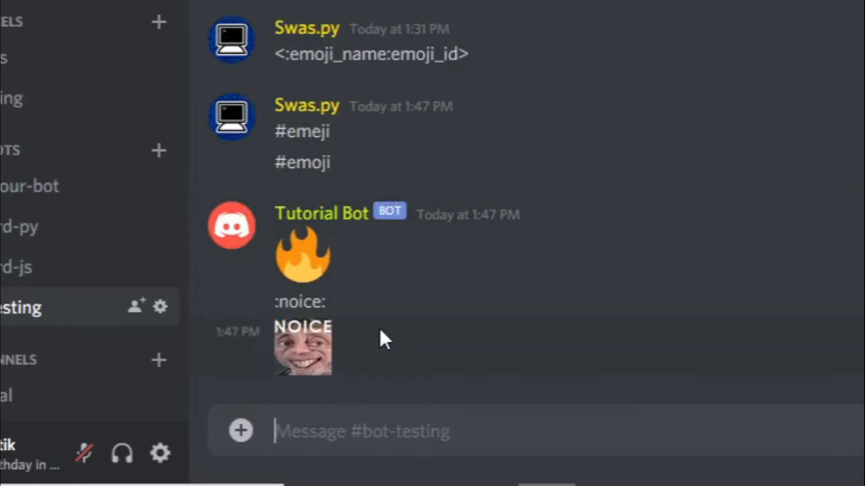
pyautogui.moveTo(325, 300)
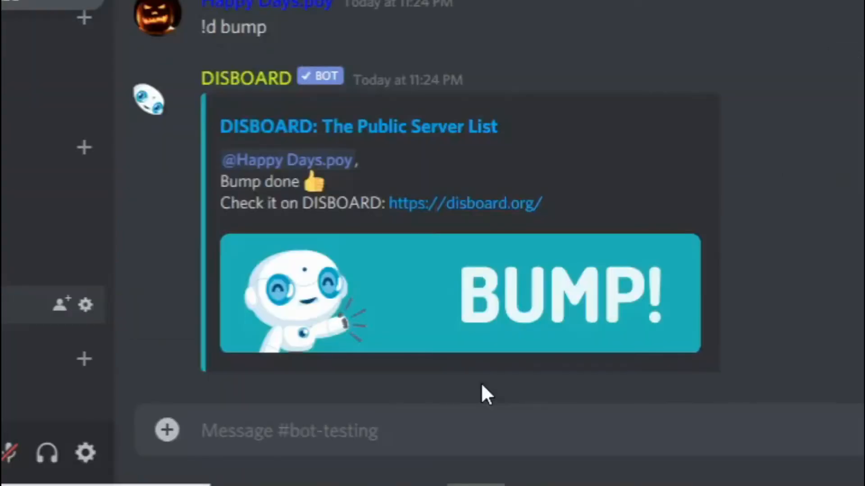
# Type the animated emoji format <a:emojiname:id> into the #bot-testing message box
pyautogui.write('<')
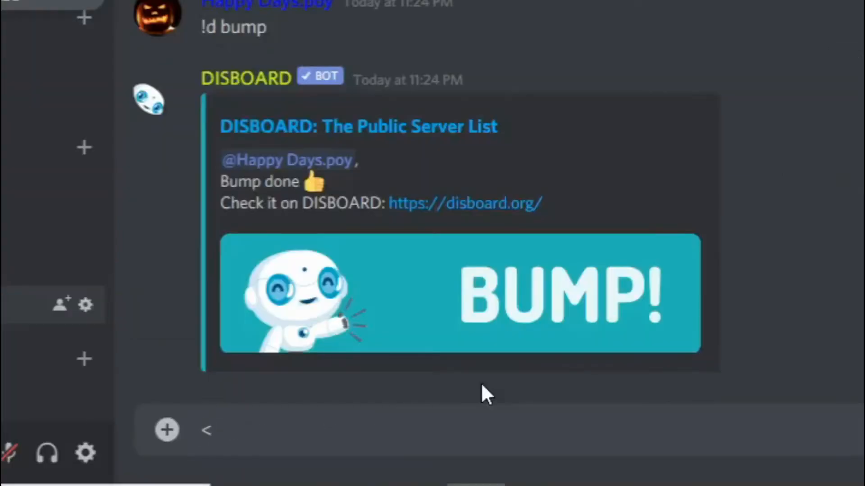
pyautogui.write('a')
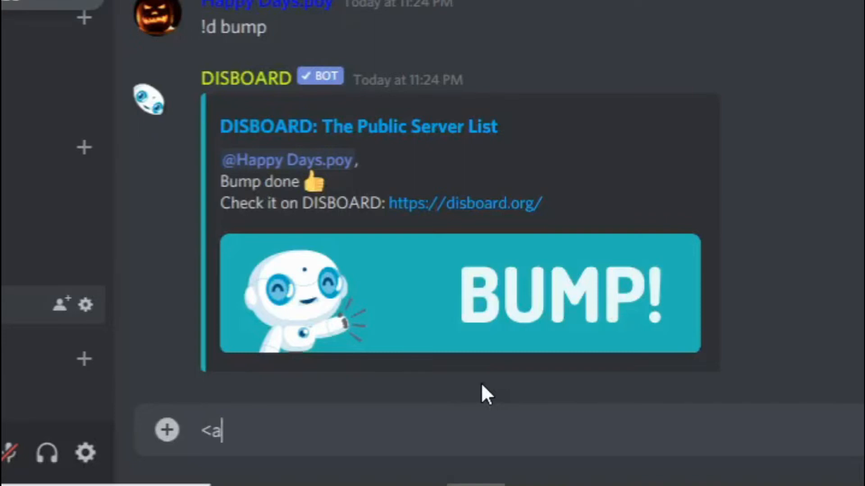
pyautogui.write(':')
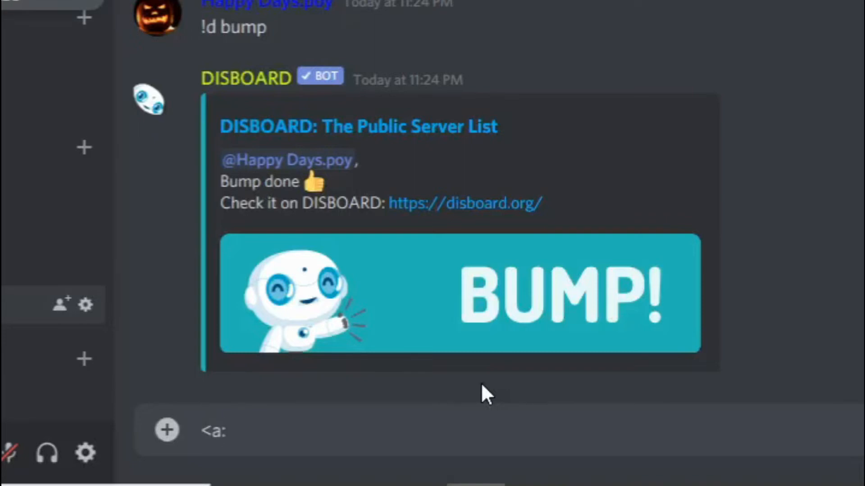
pyautogui.write('emojii')
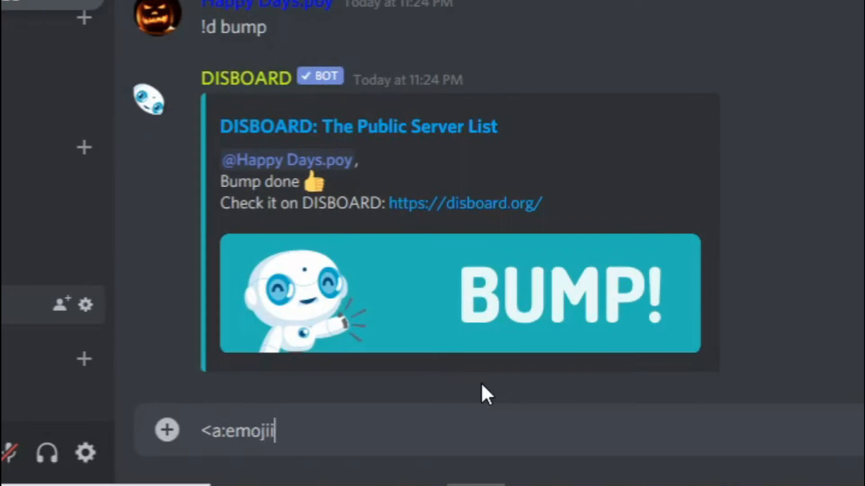
pyautogui.write('nan')
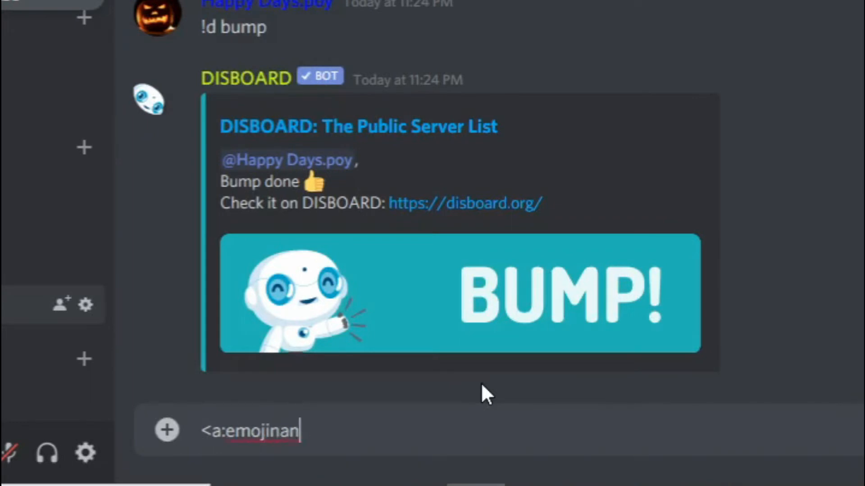
pyautogui.write('me:i')
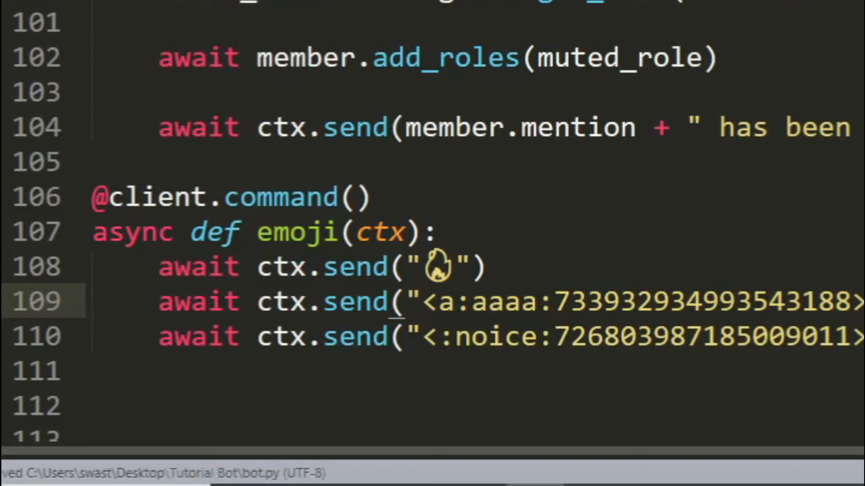
# Check the bot's wide-eyed anime emoji reply in #bot-testing, then return to the code
pyautogui.click(324, 459)
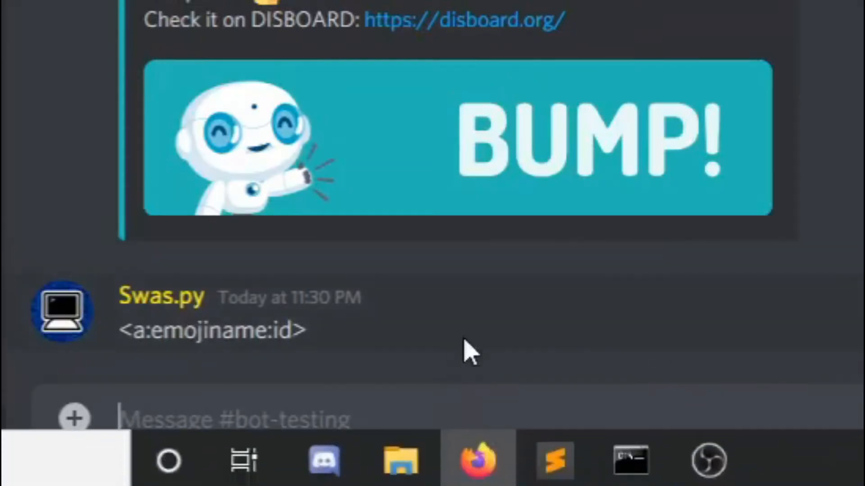
pyautogui.moveTo(464, 287)
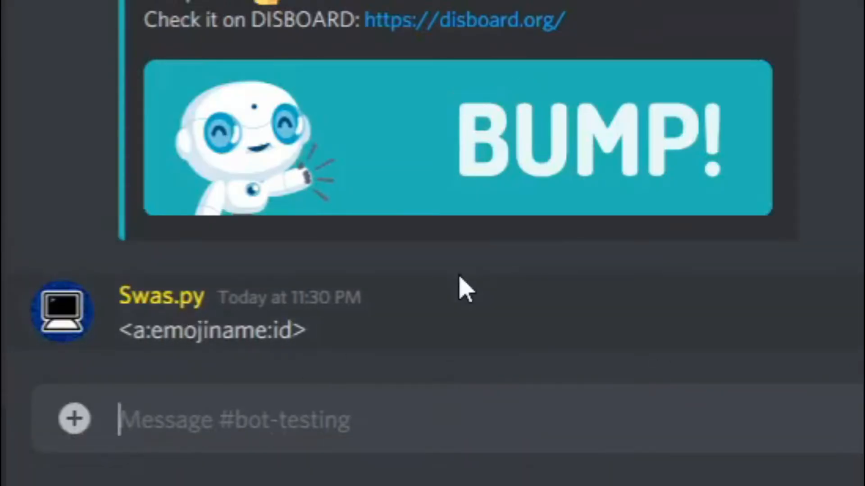
pyautogui.scroll(-3)
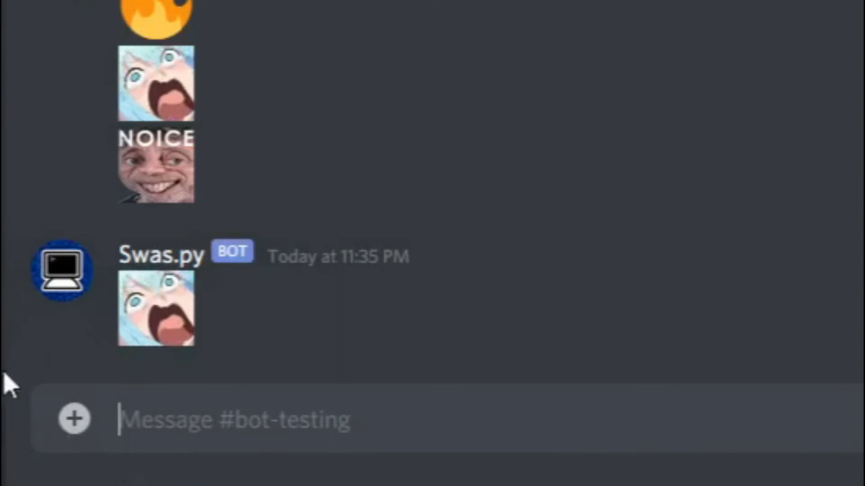
pyautogui.click(554, 459)
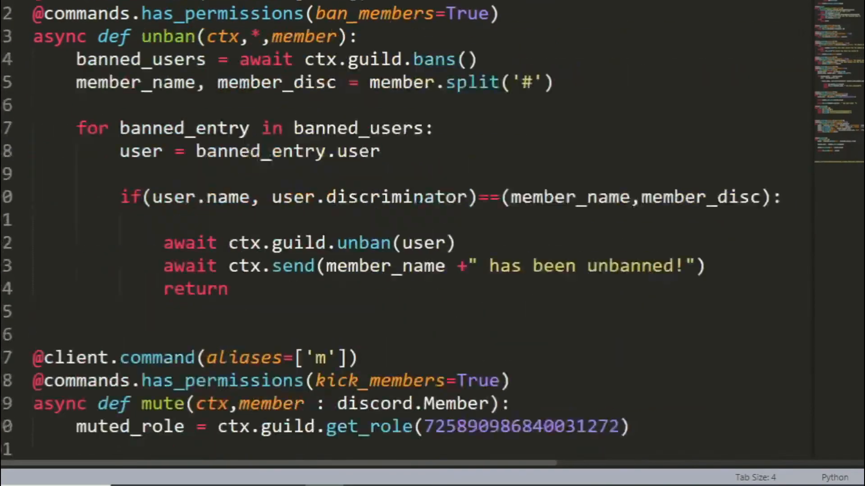
# After the delete loop, start a new if checking that msg.content[0] is a colon
pyautogui.scroll(3)
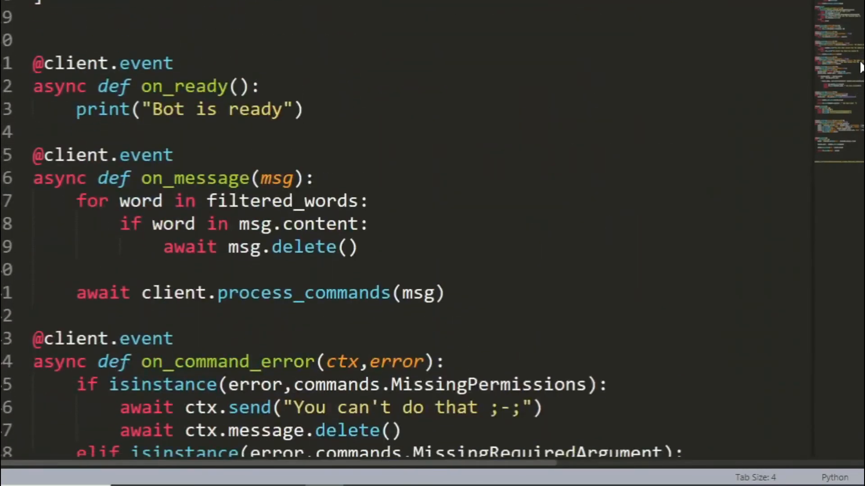
pyautogui.scroll(3)
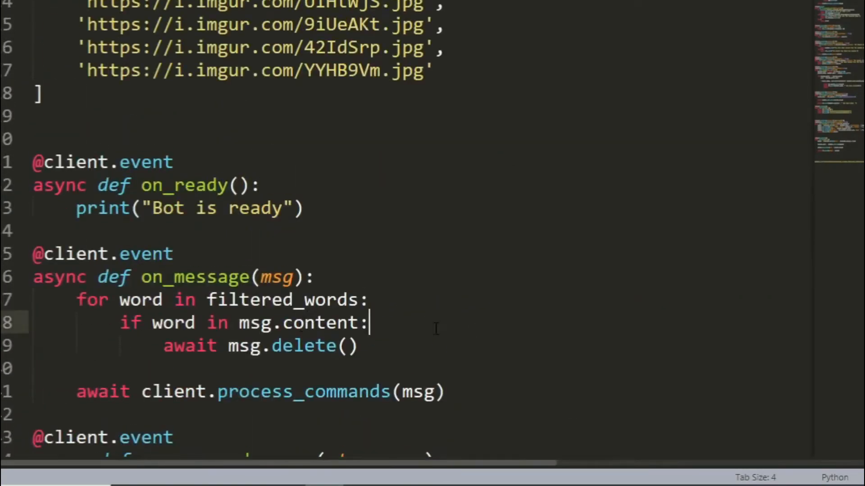
pyautogui.press('enter')
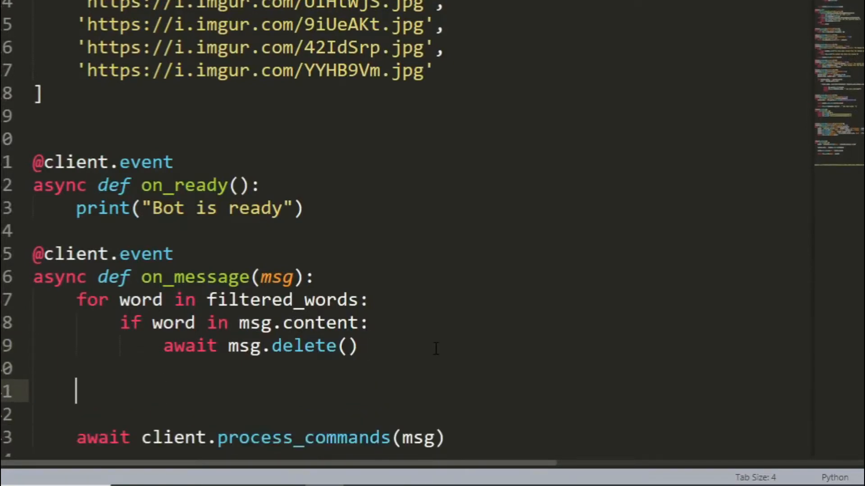
pyautogui.write('i')
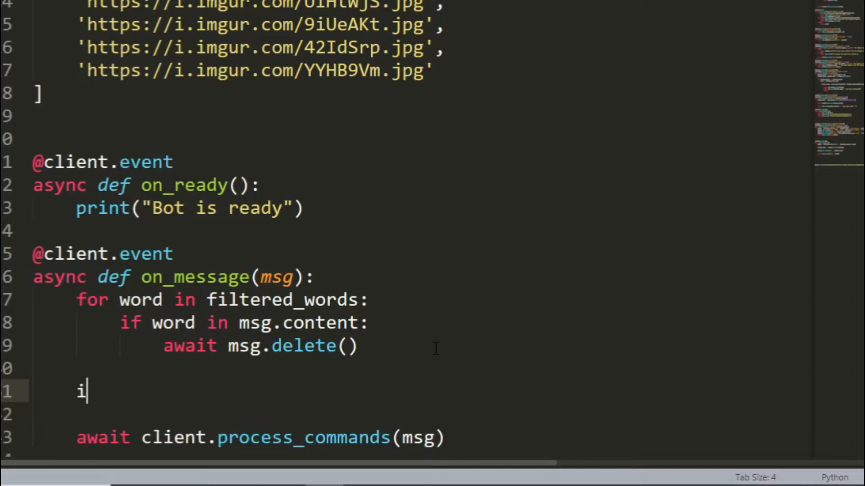
pyautogui.write('f')
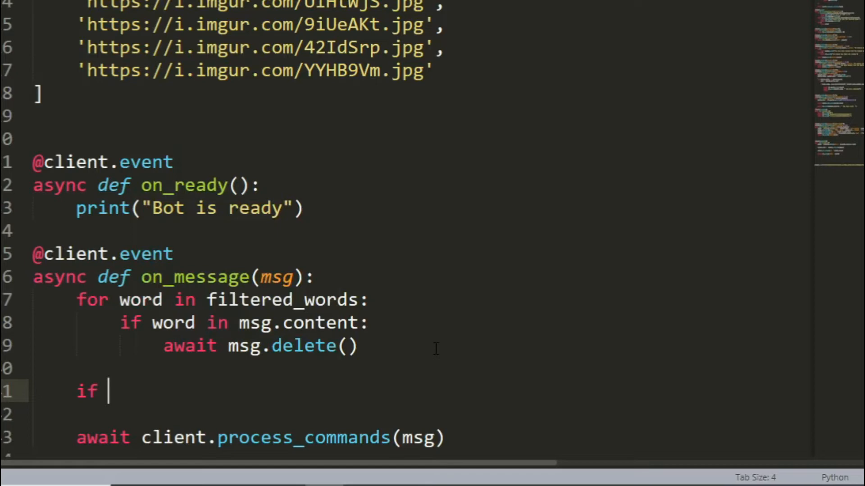
pyautogui.write('"')
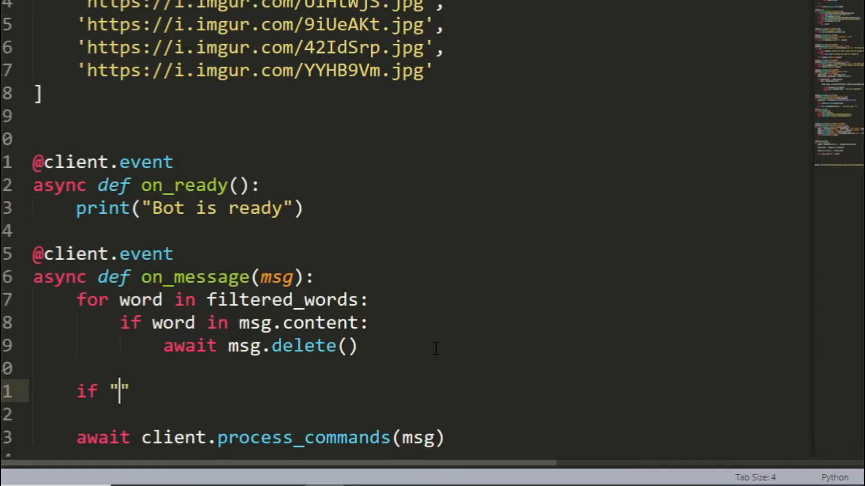
pyautogui.write(':')
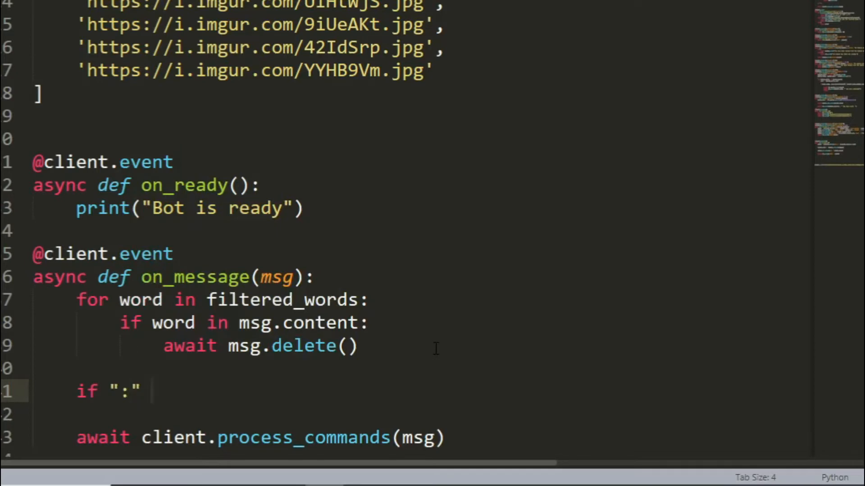
pyautogui.write('==')
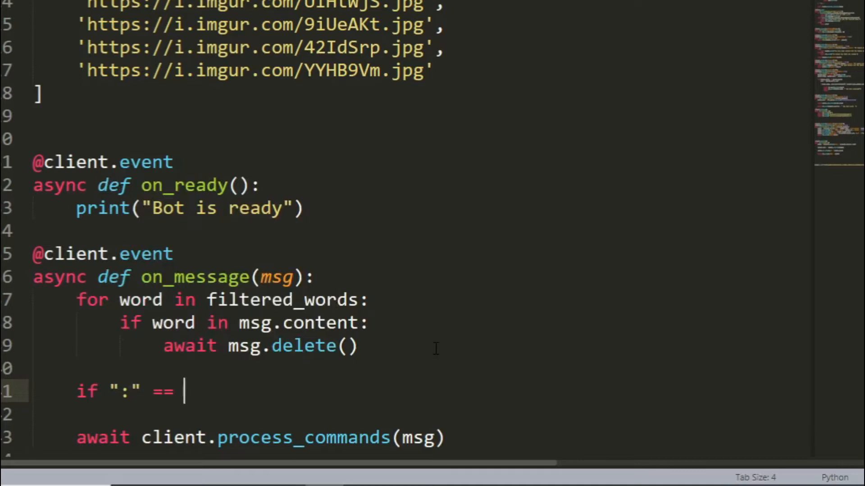
pyautogui.write('msg')
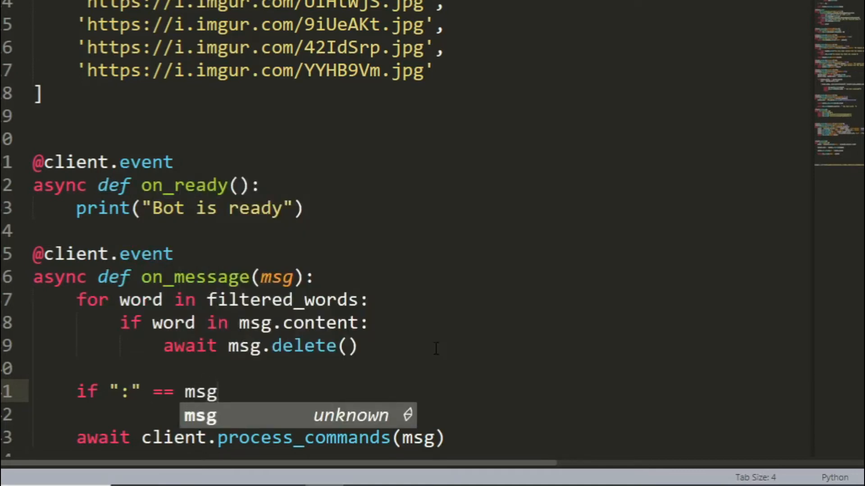
pyautogui.write('.conent[0')
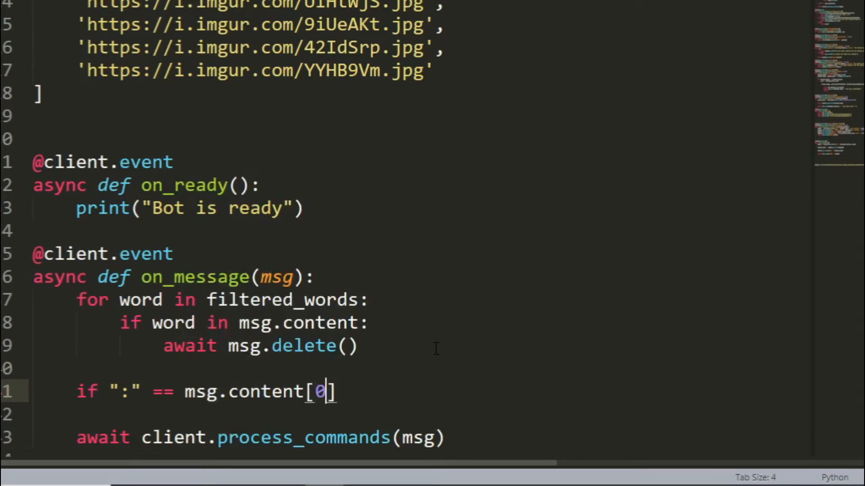
# Add the second condition: ":" == msg.content[-1], closing the if with a colon
pyautogui.write('and')
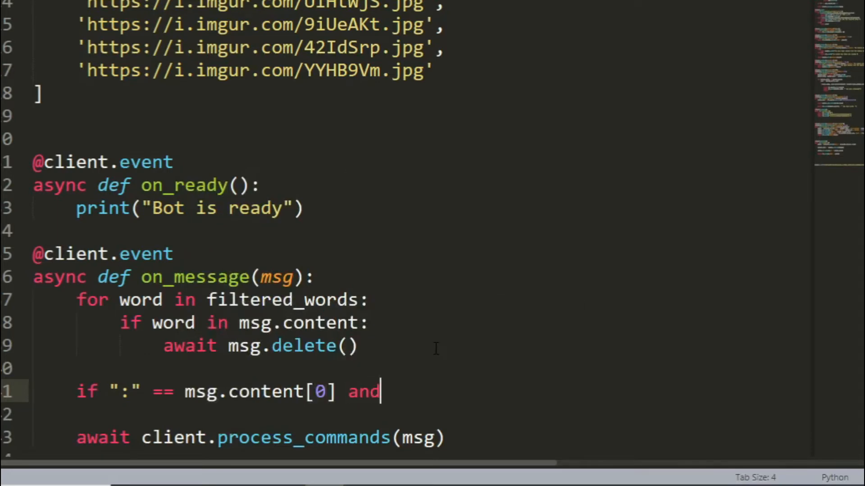
pyautogui.write('":"')
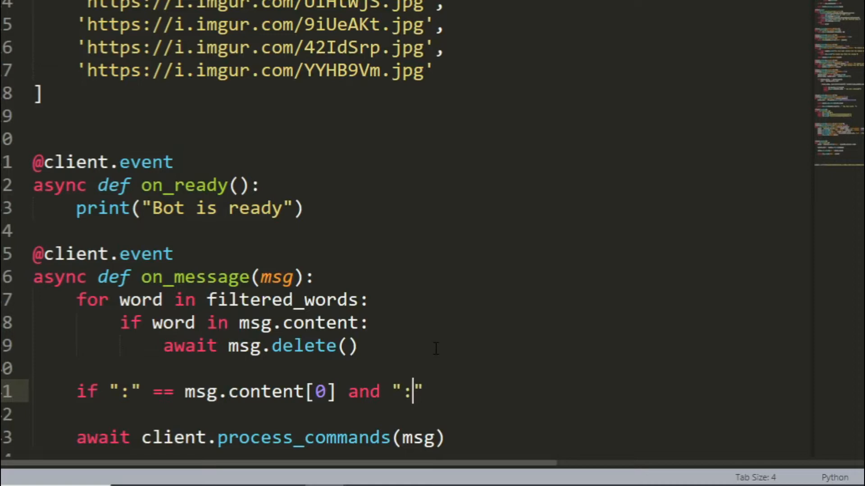
pyautogui.write('=m')
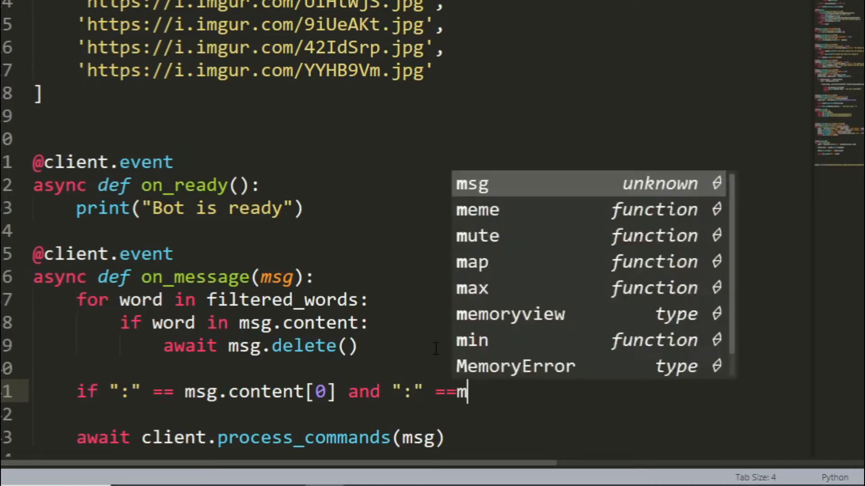
pyautogui.write('sg.content[')
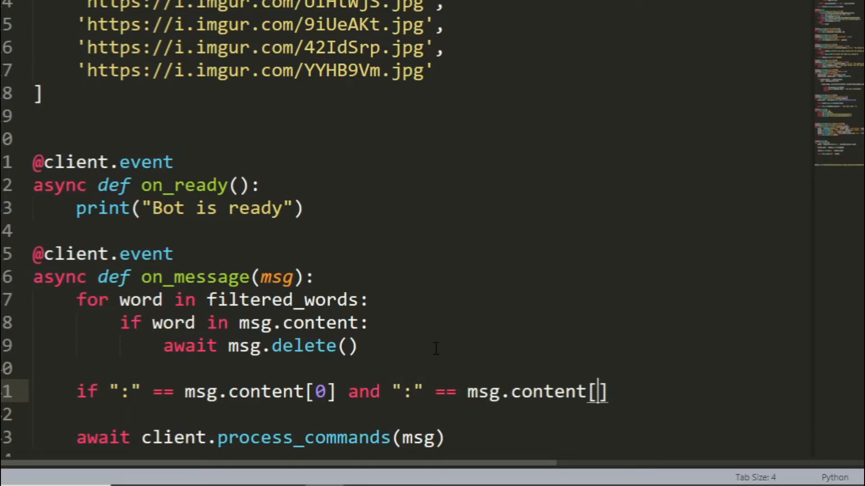
pyautogui.write('-1')
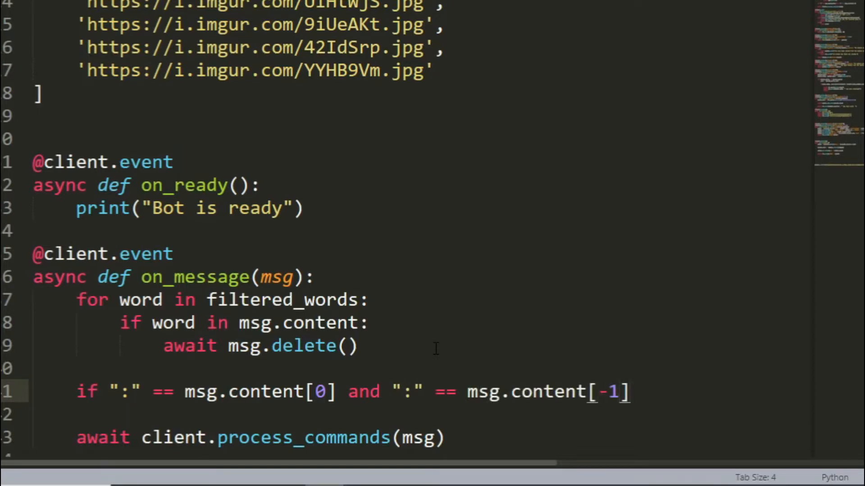
pyautogui.write(':')
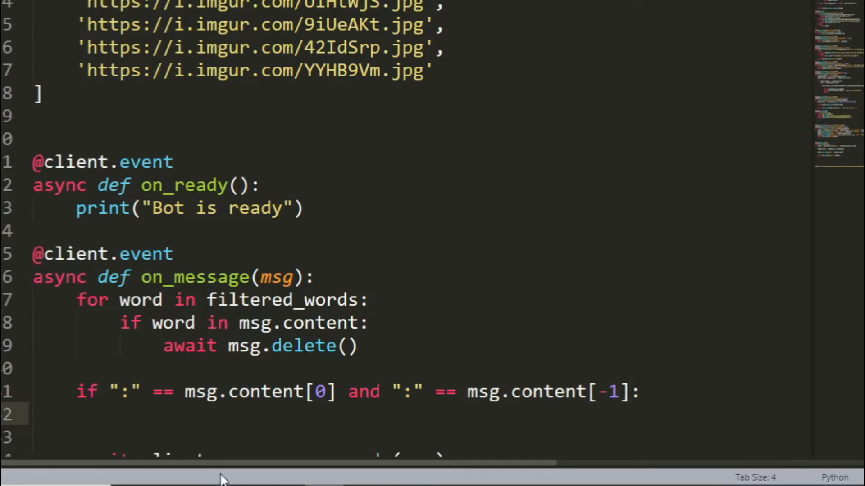
# Inside the colon check, add emoji_name = msg.content[1:-1]
pyautogui.click(130, 392)
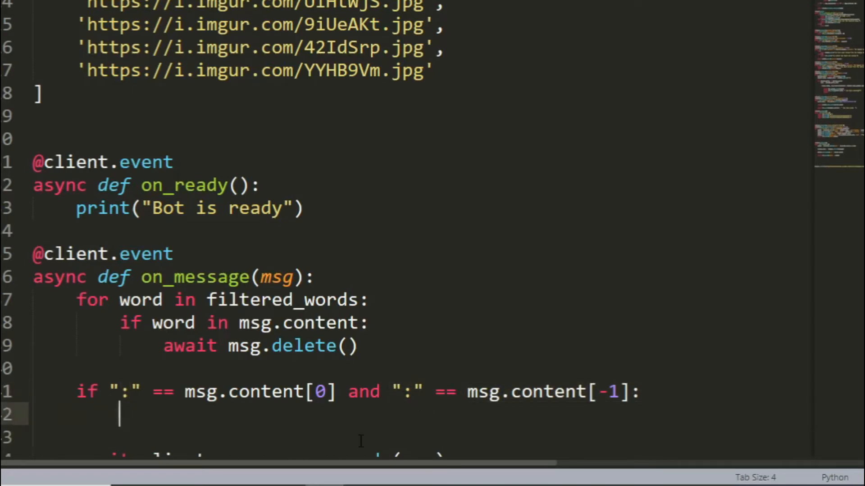
pyautogui.write('e')
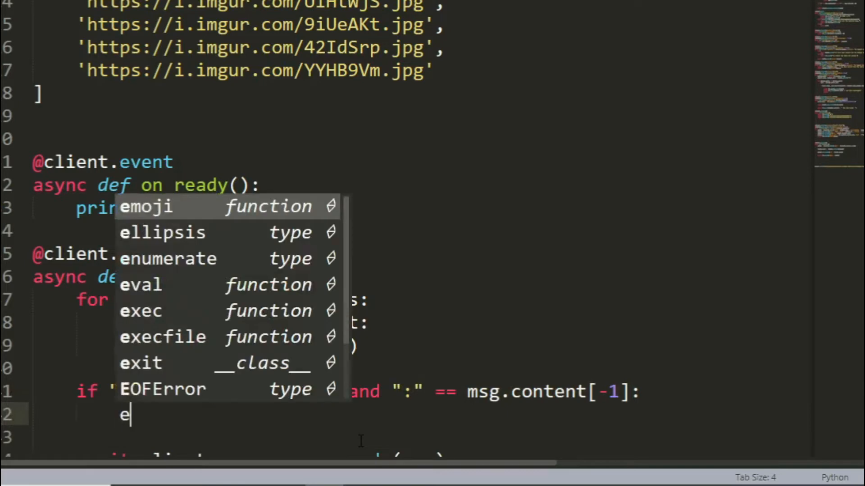
pyautogui.write('moji_')
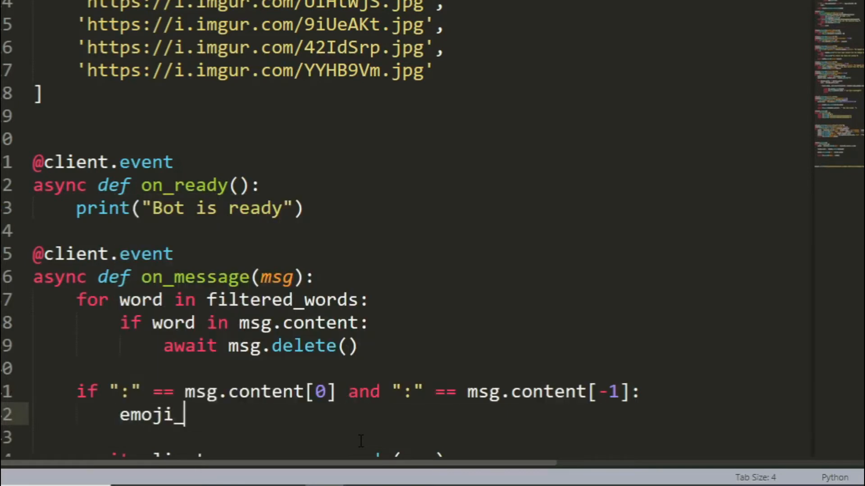
pyautogui.write('name =')
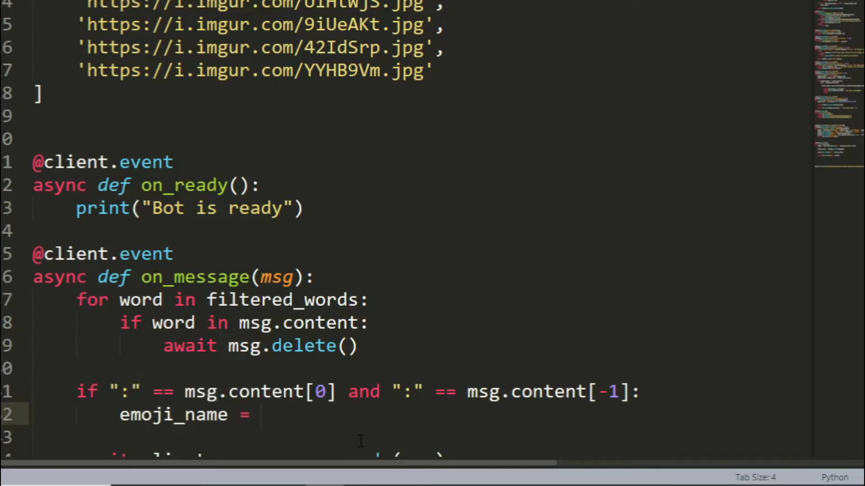
pyautogui.write('msg.')
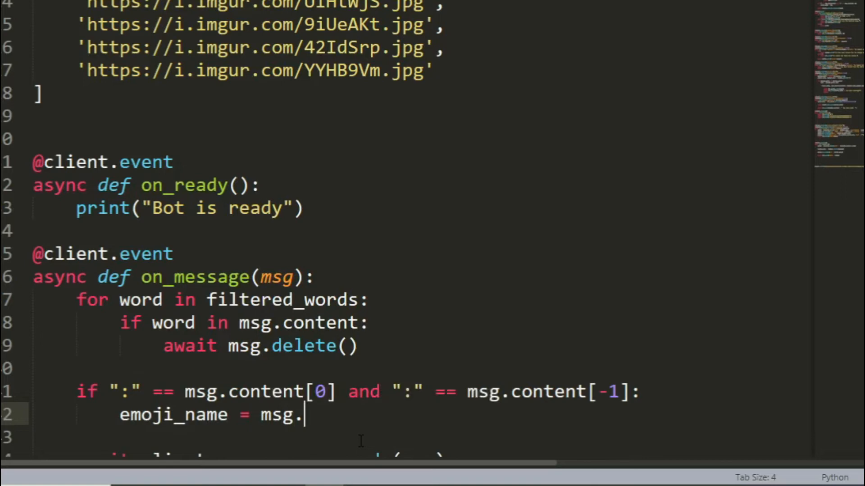
pyautogui.write('content[]')
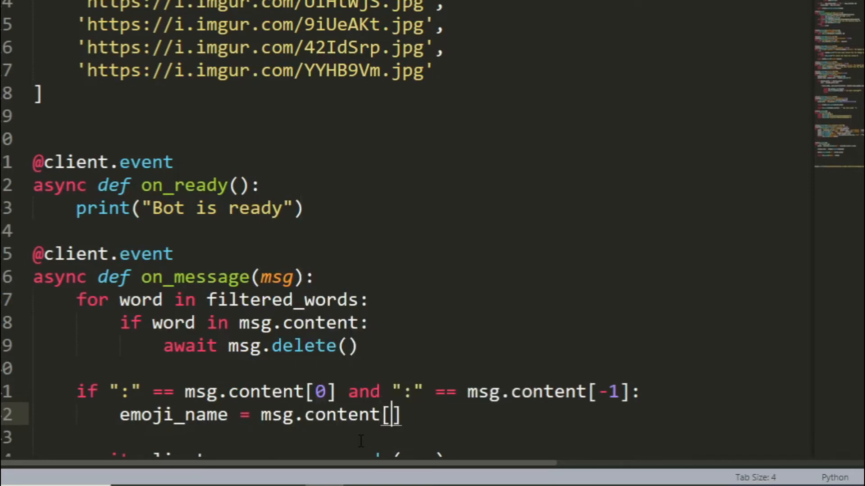
pyautogui.write('1:')
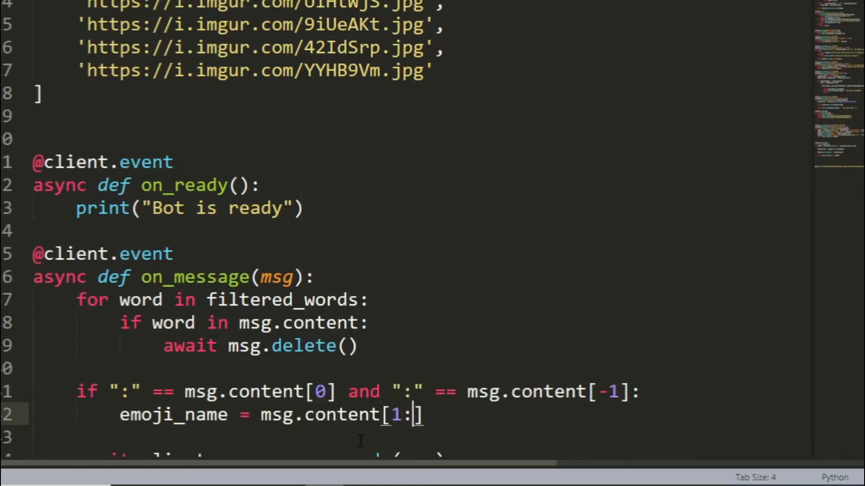
pyautogui.write('-1')
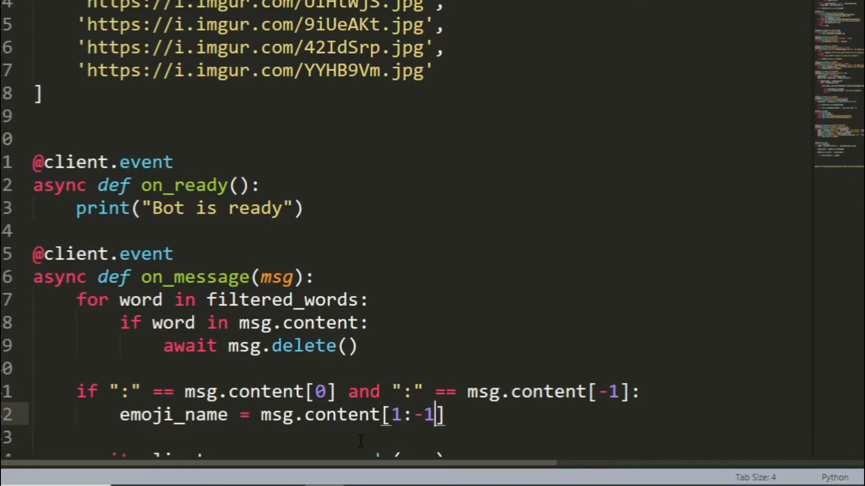
pyautogui.click(131, 392)
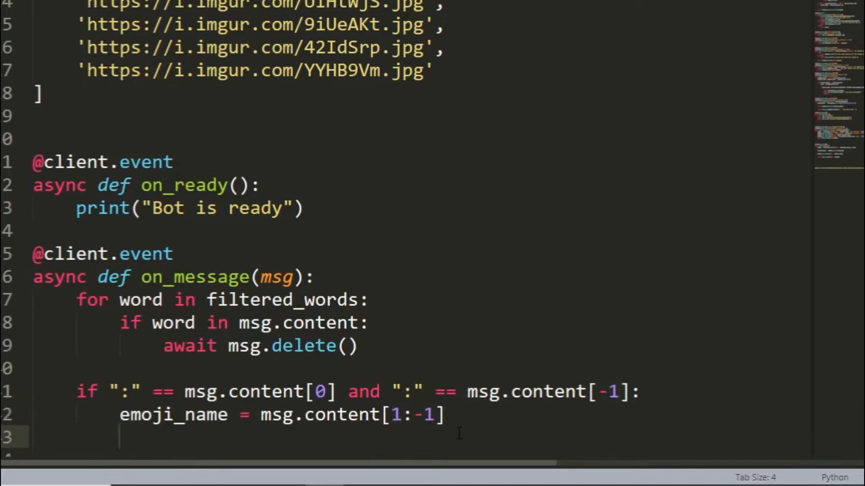
# Loop over msg.guild.emojis with an if comparing emoji_name to emoji.name
pyautogui.write('for')
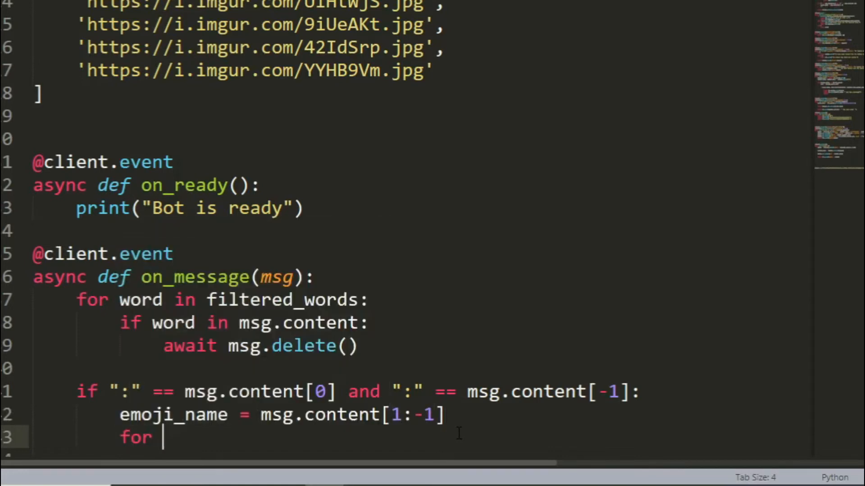
pyautogui.write('emoji in msg.guil')
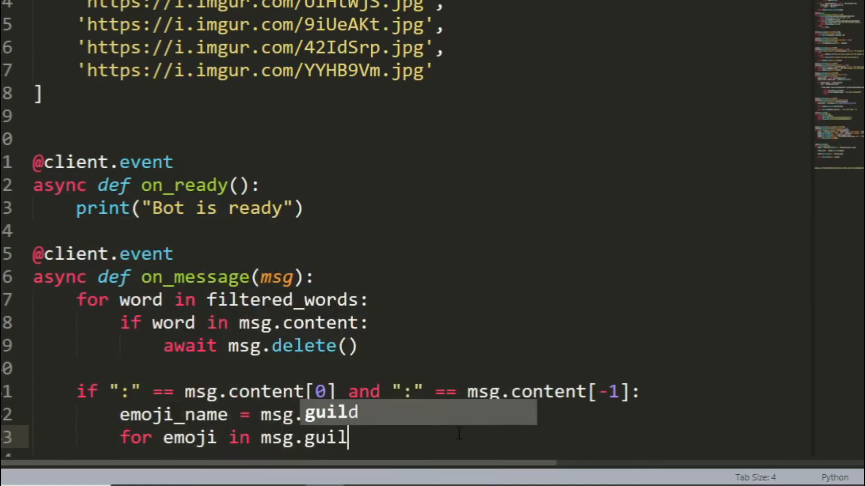
pyautogui.write('d.emojis:')
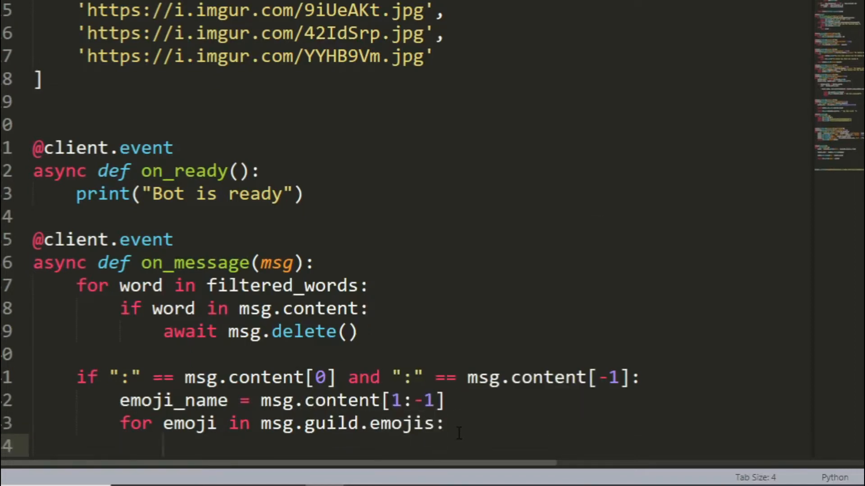
pyautogui.write('if emoji_nam')
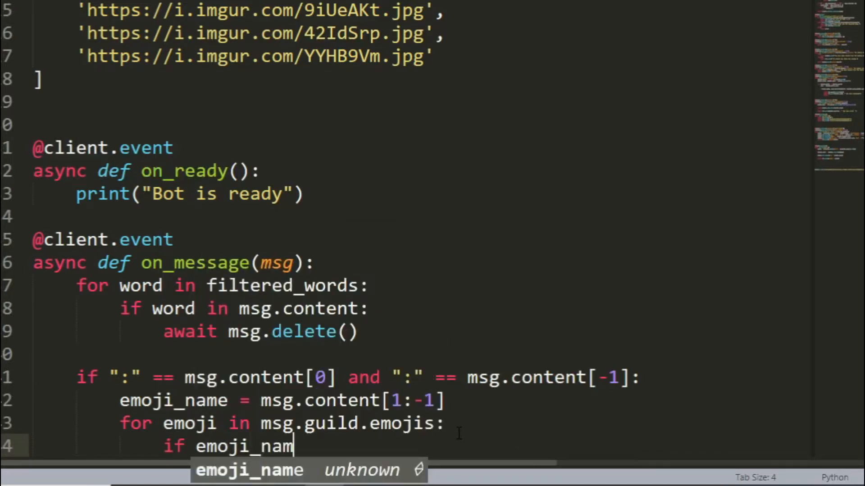
pyautogui.write('== emoji')
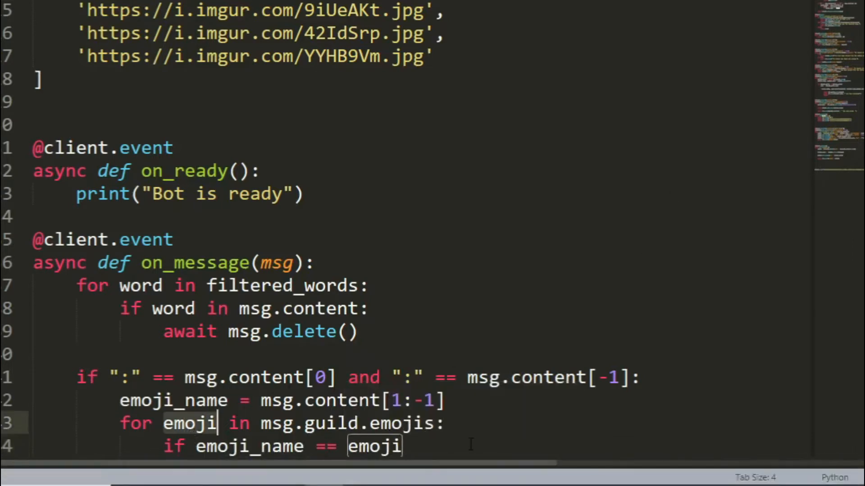
pyautogui.write('.name')
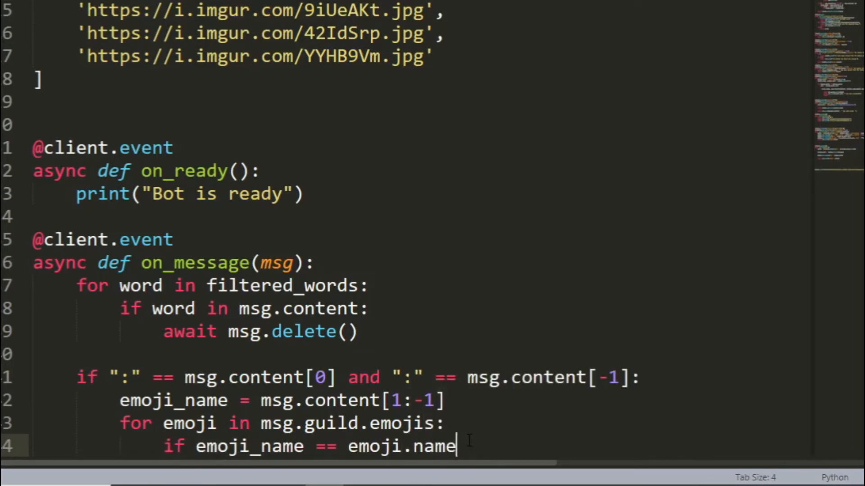
pyautogui.write(':')
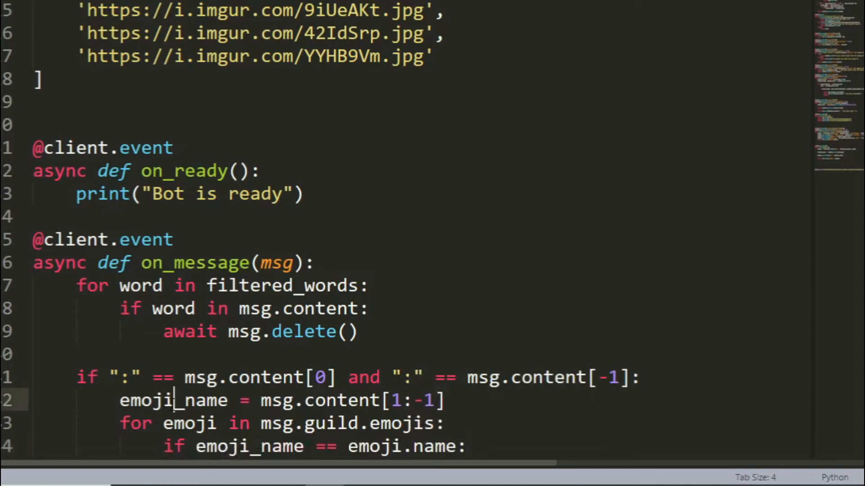
pyautogui.scroll(-3)
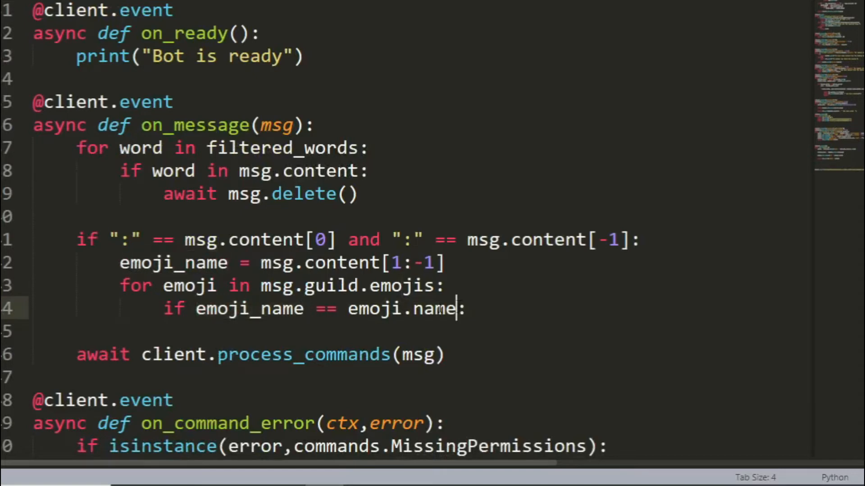
pyautogui.moveTo(507, 309)
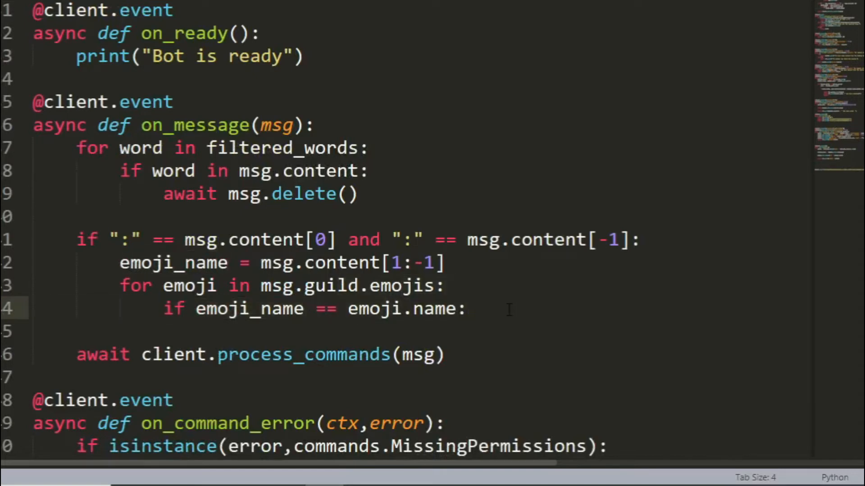
# In the match, await msg.channel.send(str(emoji)), await msg.delete(), then break
pyautogui.write('await')
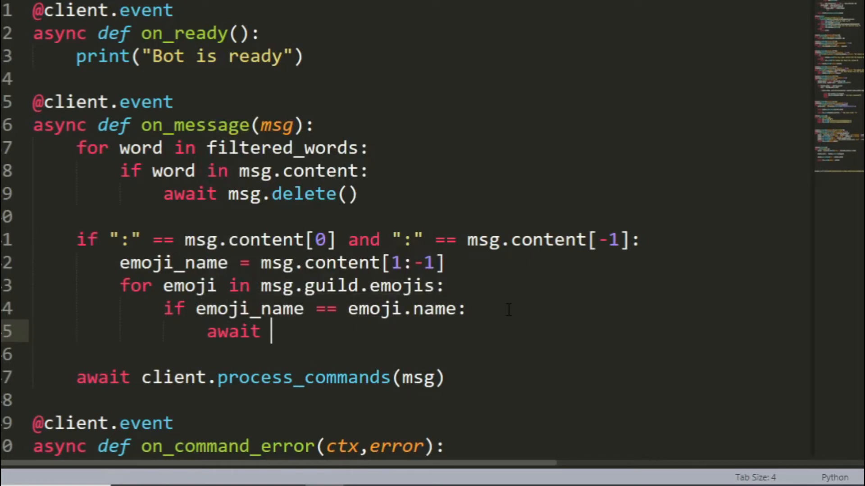
pyautogui.write('ms')
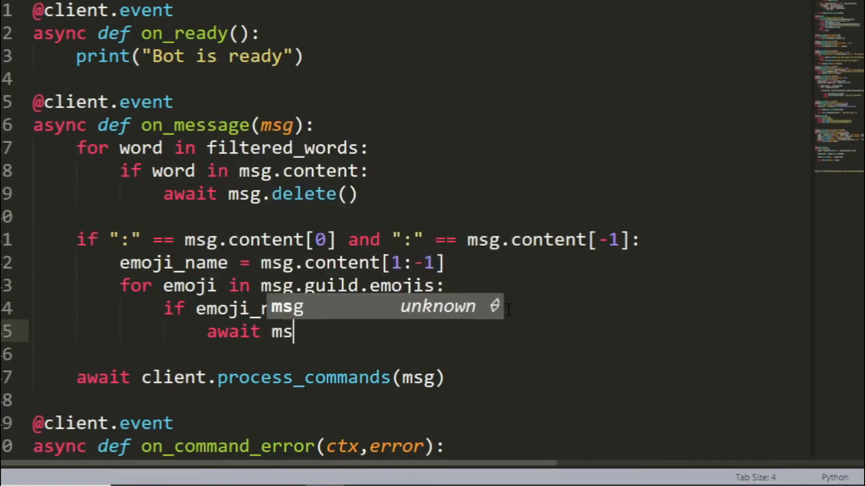
pyautogui.write('channel')
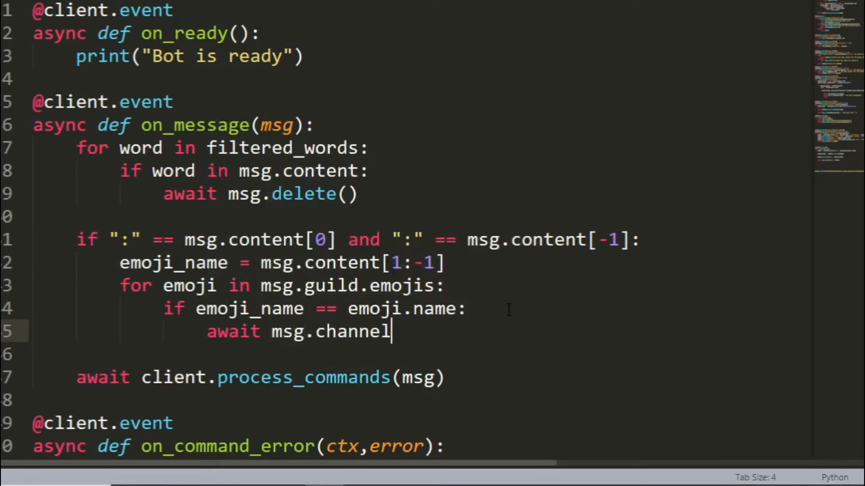
pyautogui.write('.se')
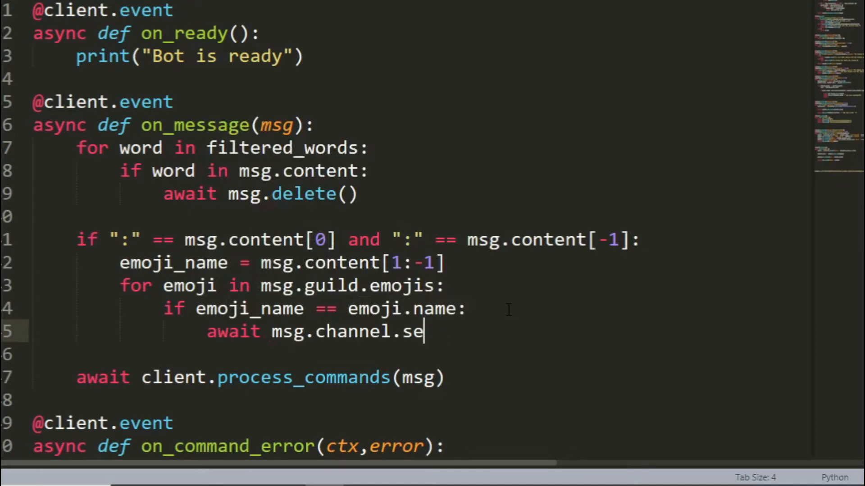
pyautogui.write('nd()')
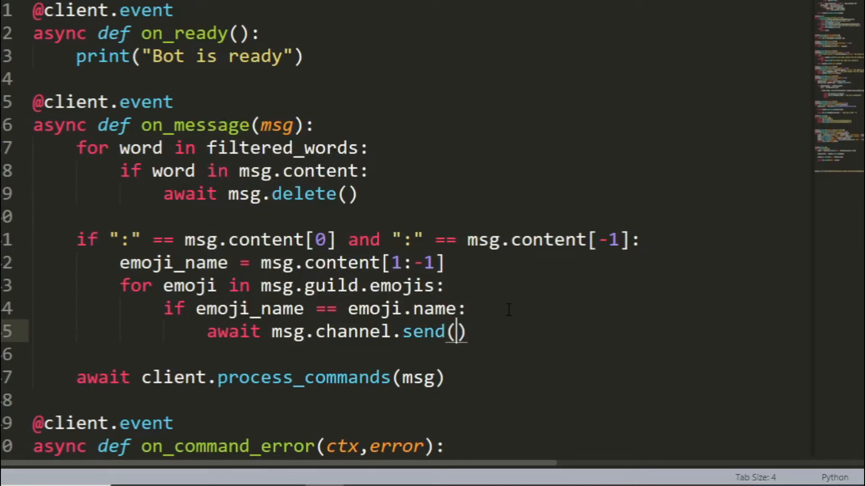
pyautogui.write('emoh')
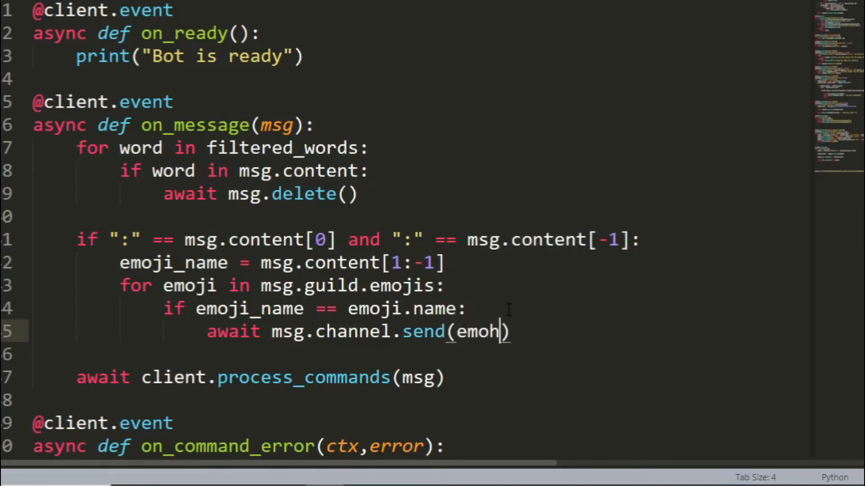
pyautogui.write('ji')
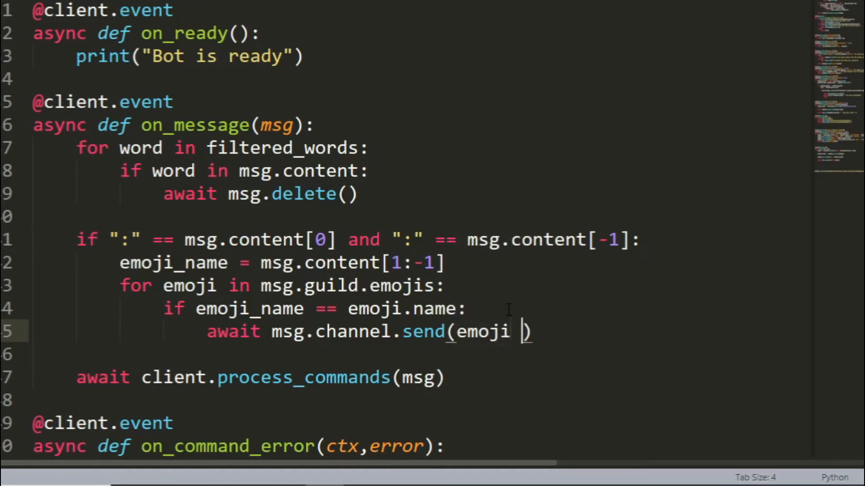
pyautogui.press('Backspace')
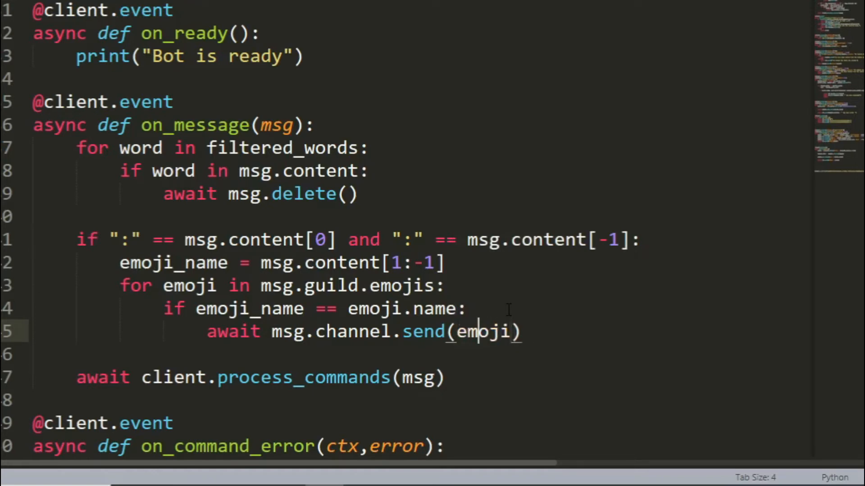
pyautogui.write('str(')
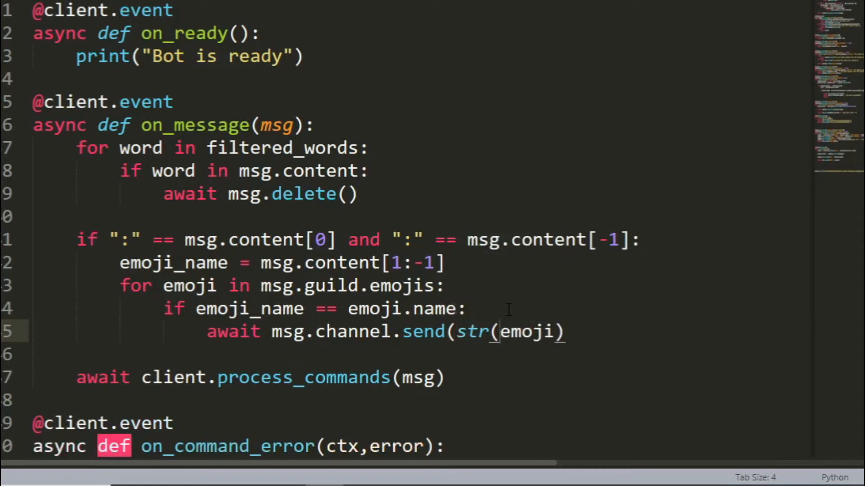
pyautogui.write(')')
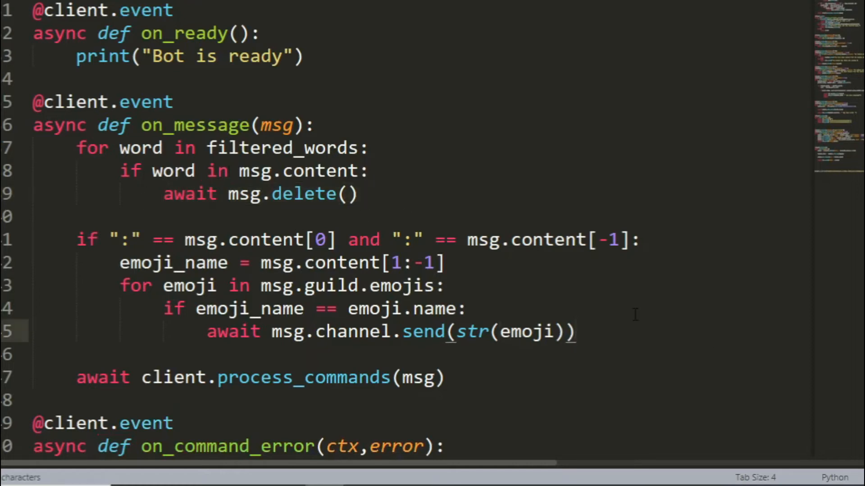
pyautogui.write('await msg.delete()')
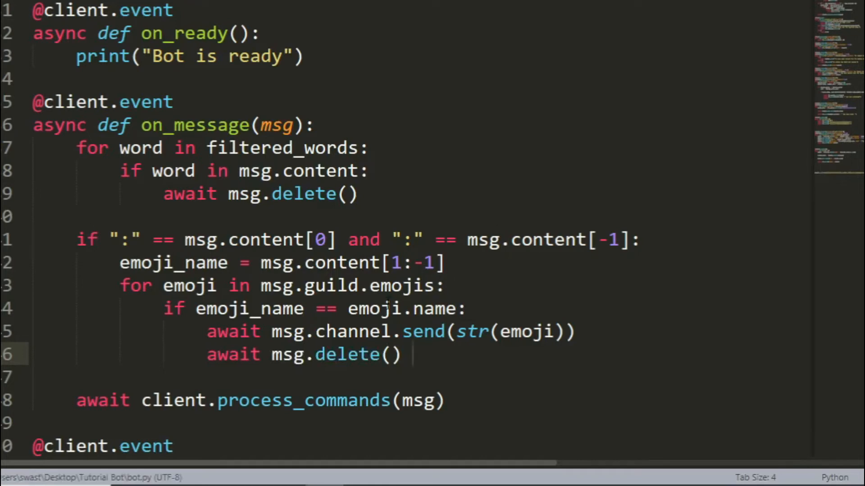
pyautogui.write('b')
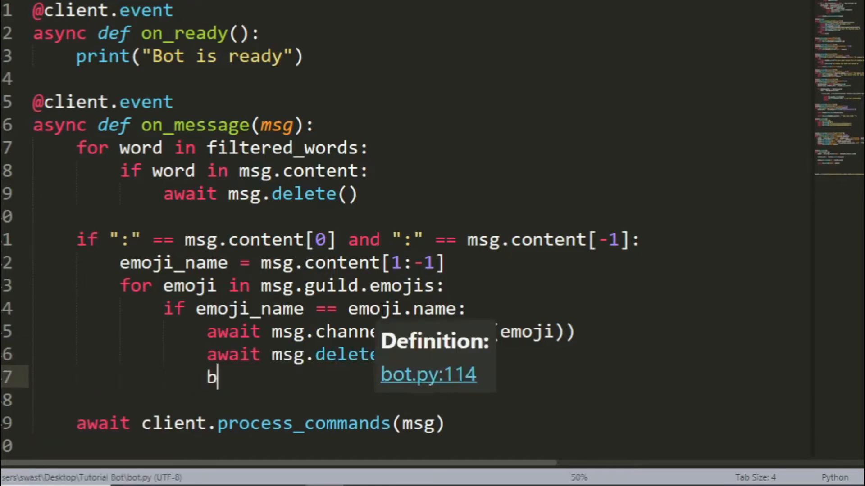
pyautogui.write('reak')
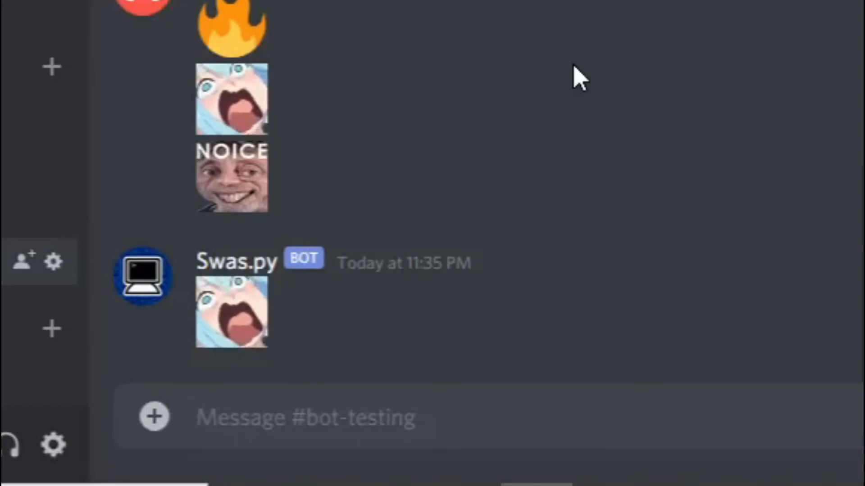
# Send :goodnight: in Discord, check the bot's emoji replies, and return to Sublime Text
pyautogui.write(':a')
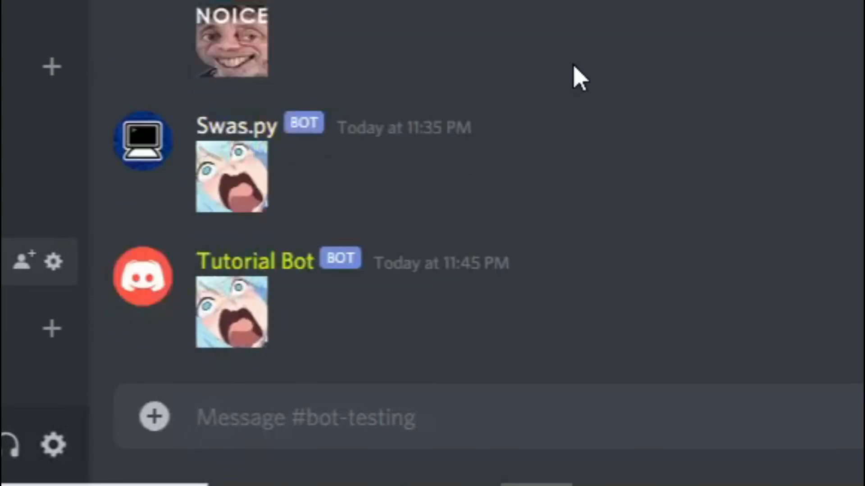
pyautogui.moveTo(22, 262)
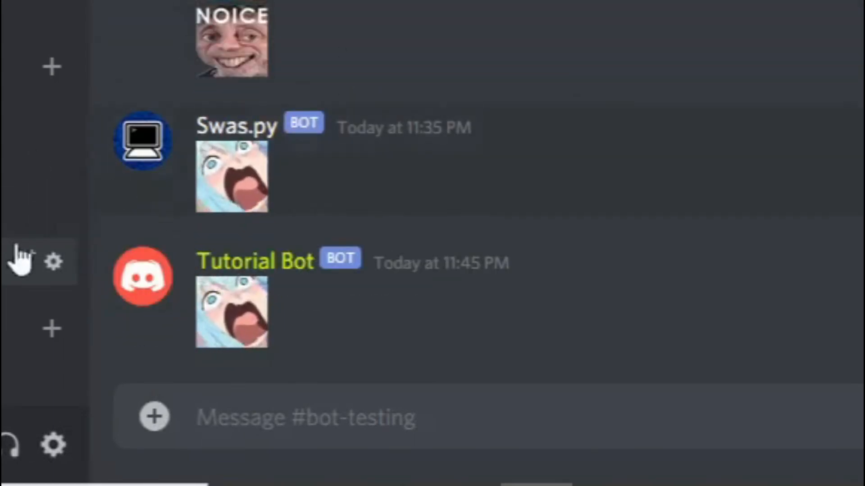
pyautogui.moveTo(582, 36)
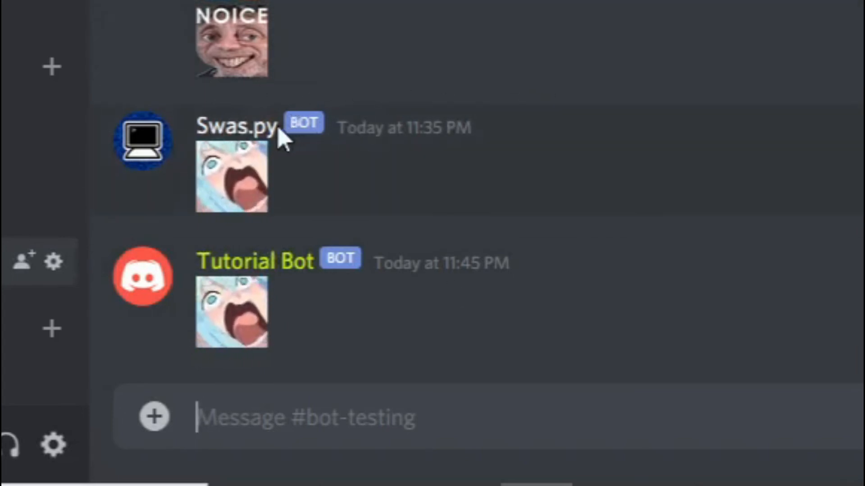
pyautogui.moveTo(590, 347)
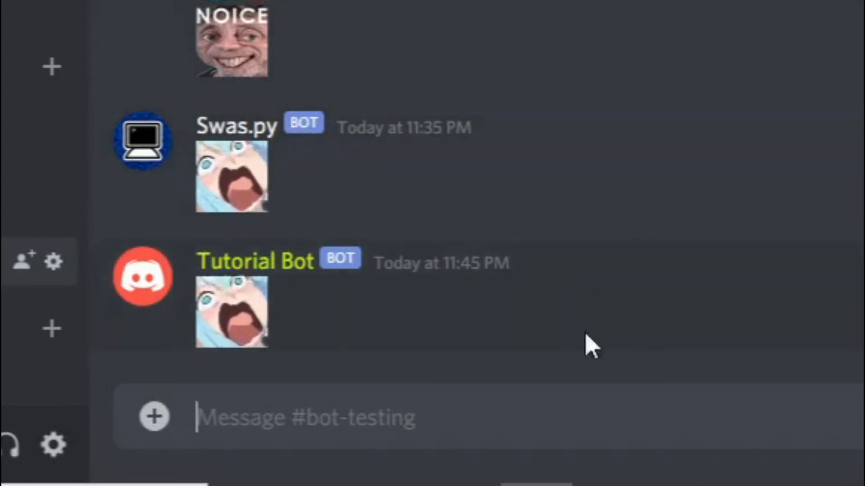
pyautogui.write(':g')
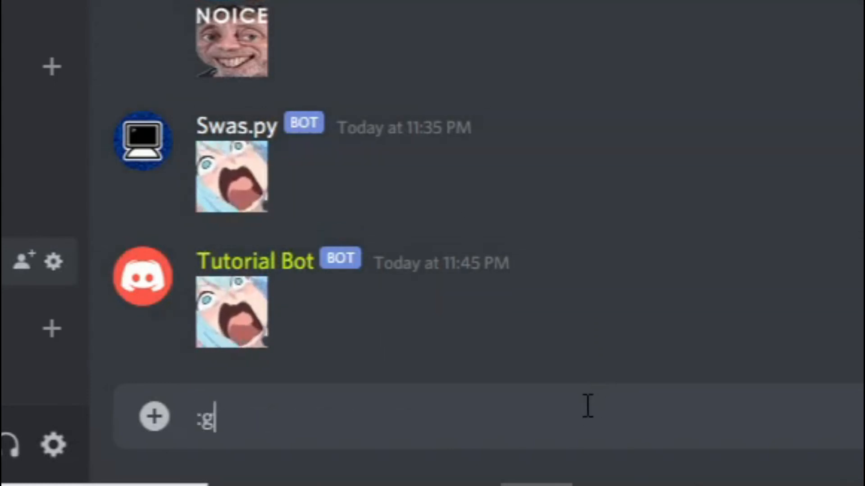
pyautogui.write('oodnigh')
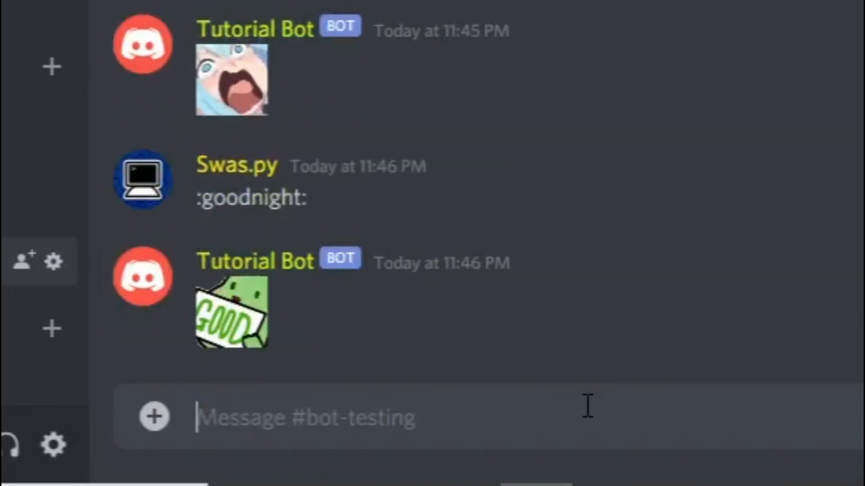
pyautogui.scroll(3)
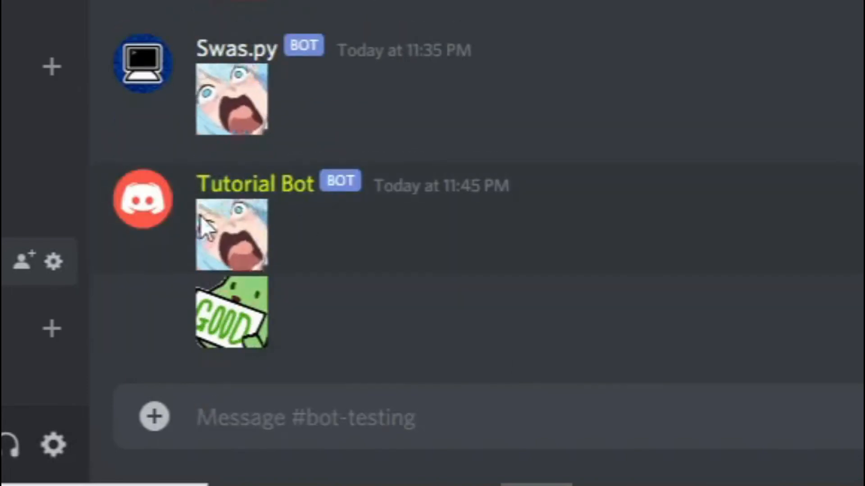
pyautogui.click(419, 474)
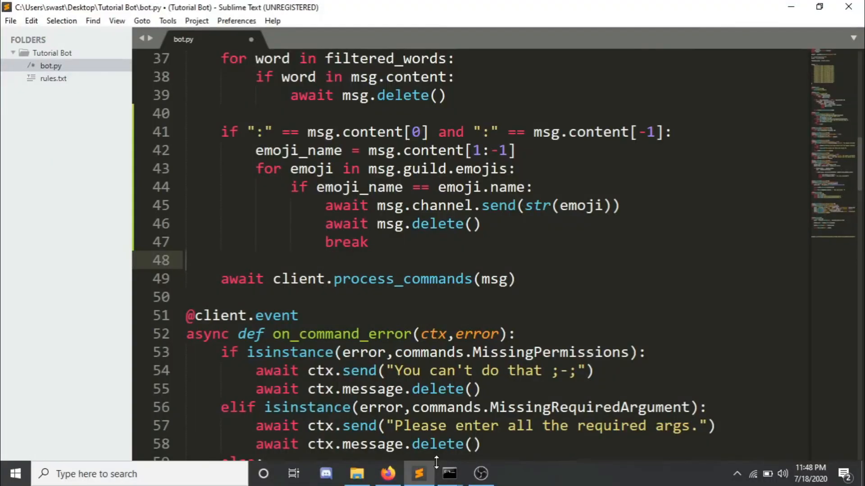
# After the emoji loop, add if "noice" in msg.content:
pyautogui.click(188, 261)
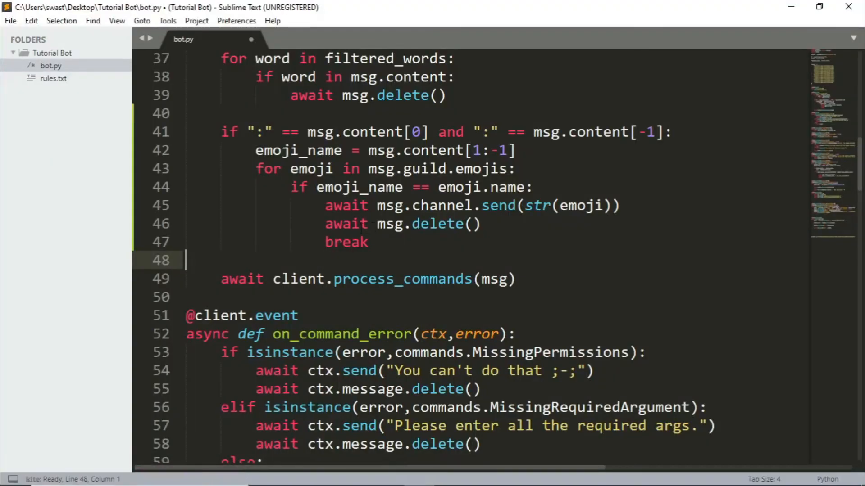
pyautogui.write('if')
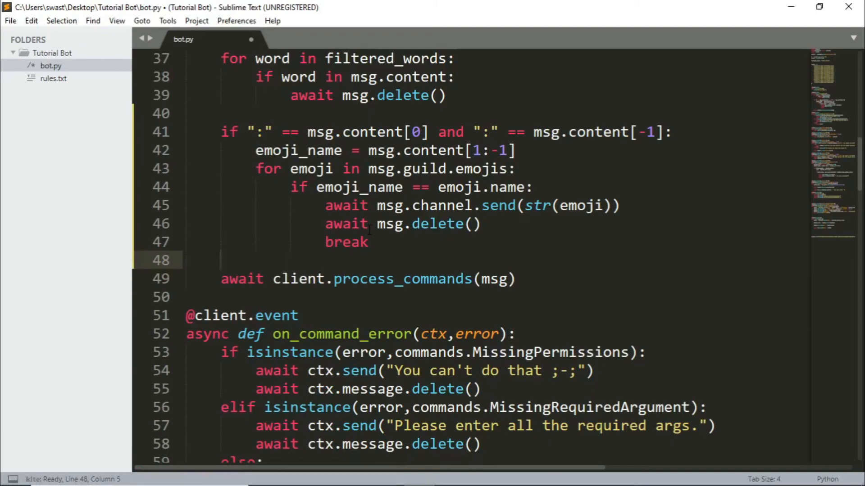
pyautogui.scroll(3)
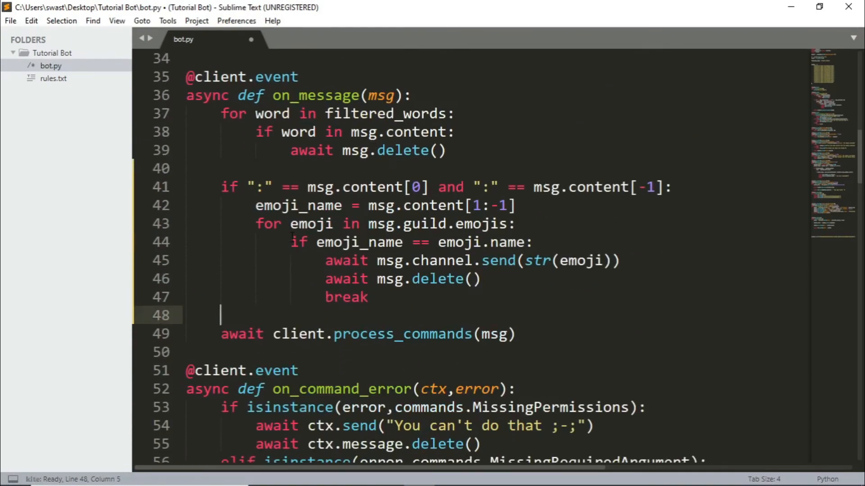
pyautogui.write('if ""')
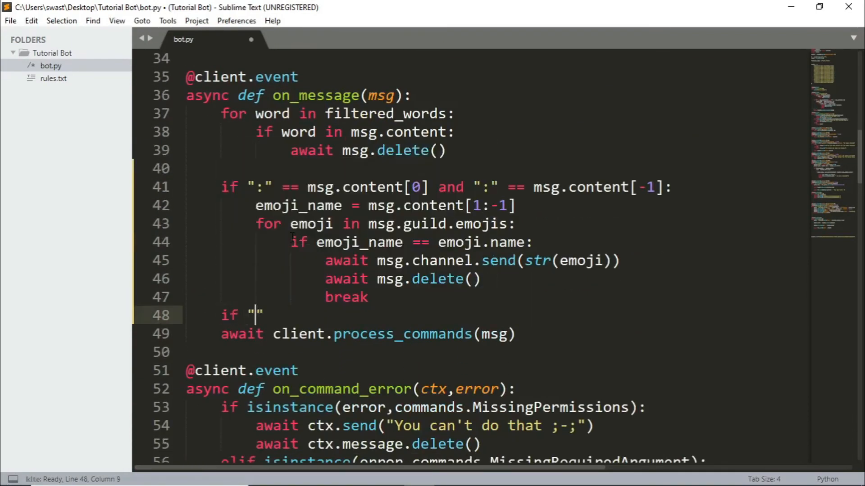
pyautogui.write('noice')
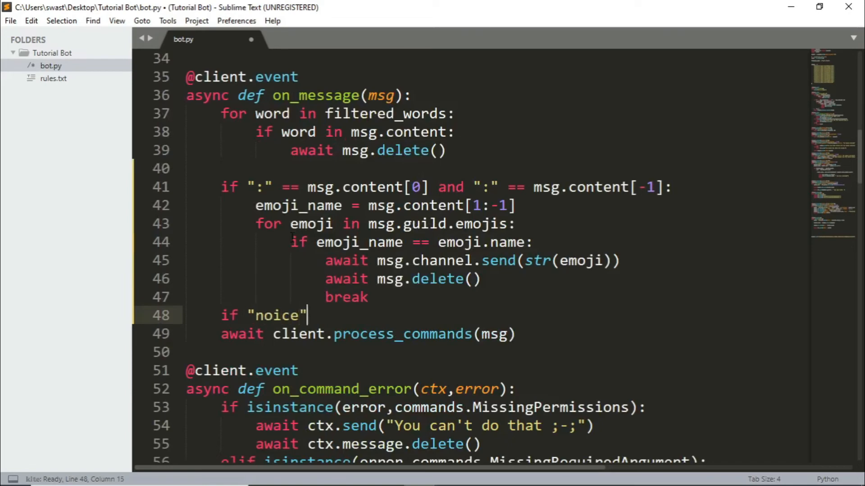
pyautogui.write('in msg.')
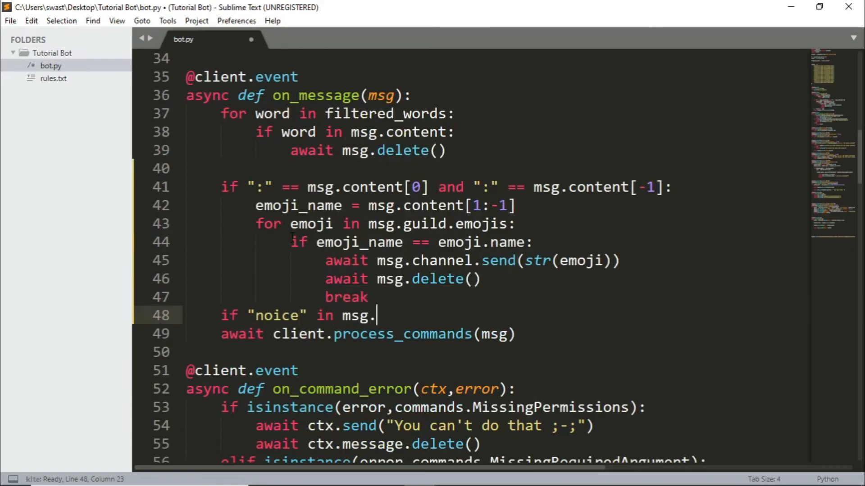
pyautogui.write('content:')
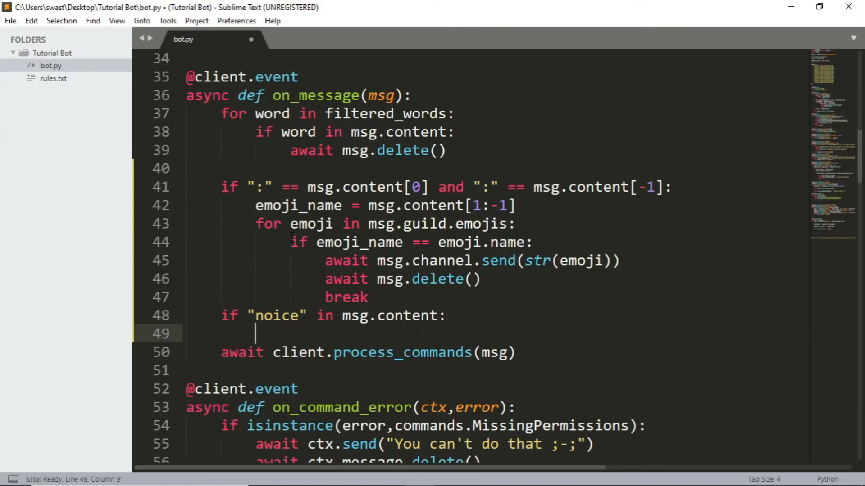
pyautogui.write('await c')
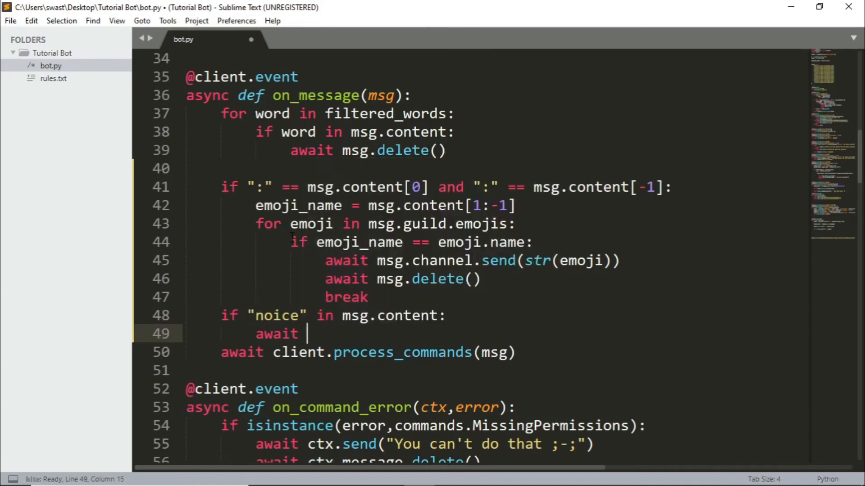
pyautogui.write('msg.a')
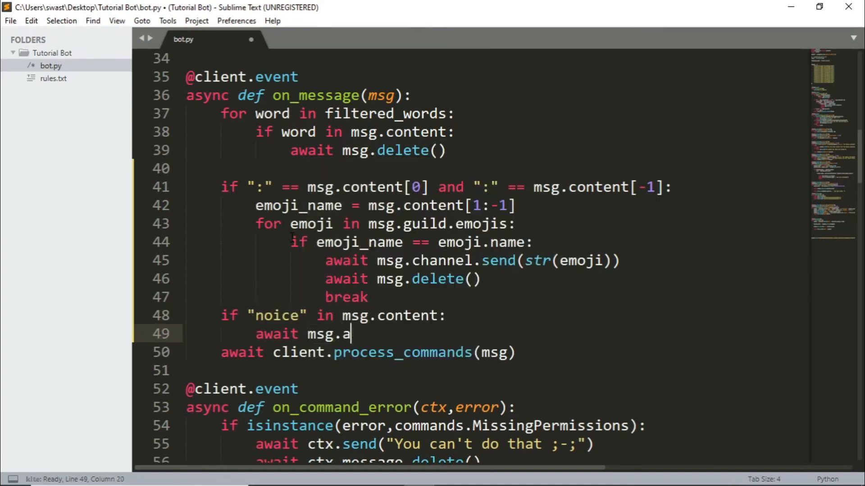
pyautogui.write('dd_reac')
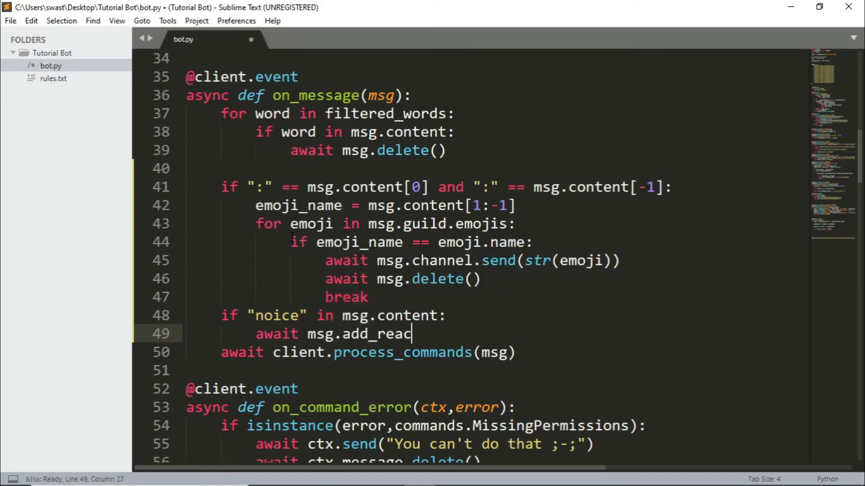
pyautogui.write('tion')
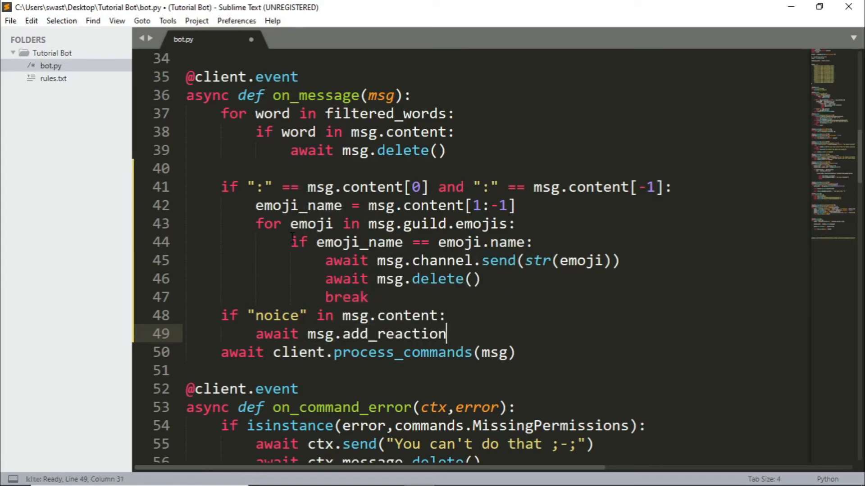
pyautogui.write('("")')
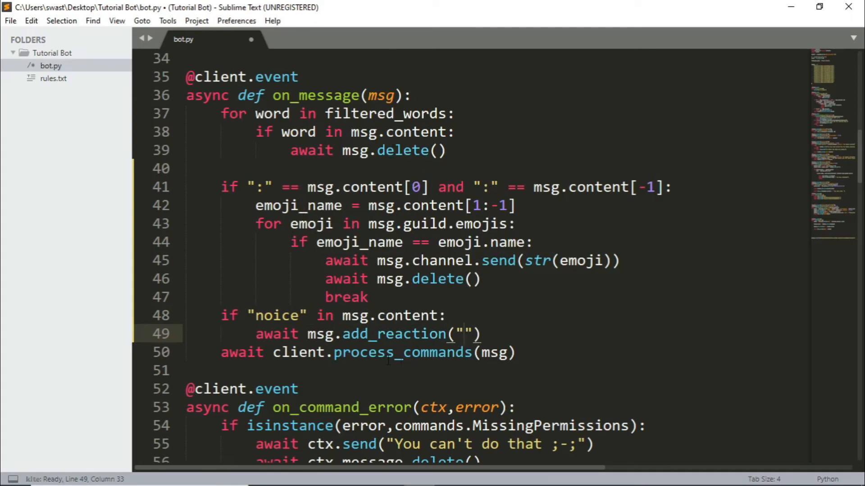
pyautogui.write('<:noice:7268039871850090011>')
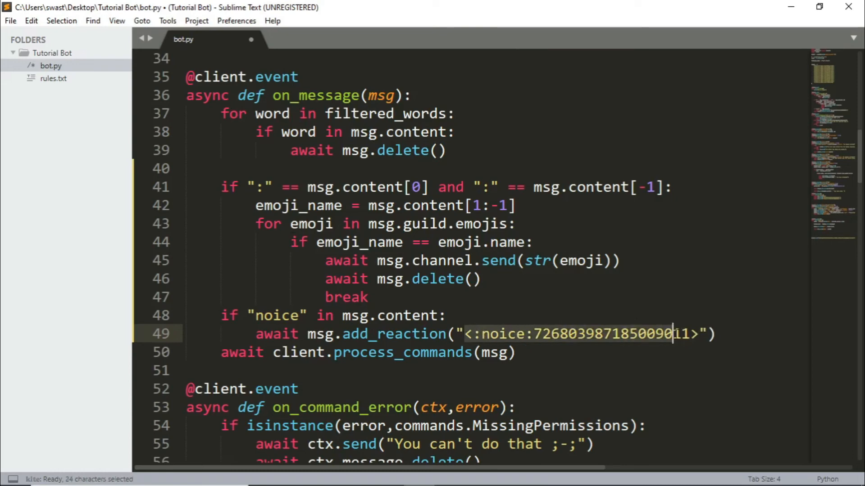
pyautogui.press('ctrl+s')
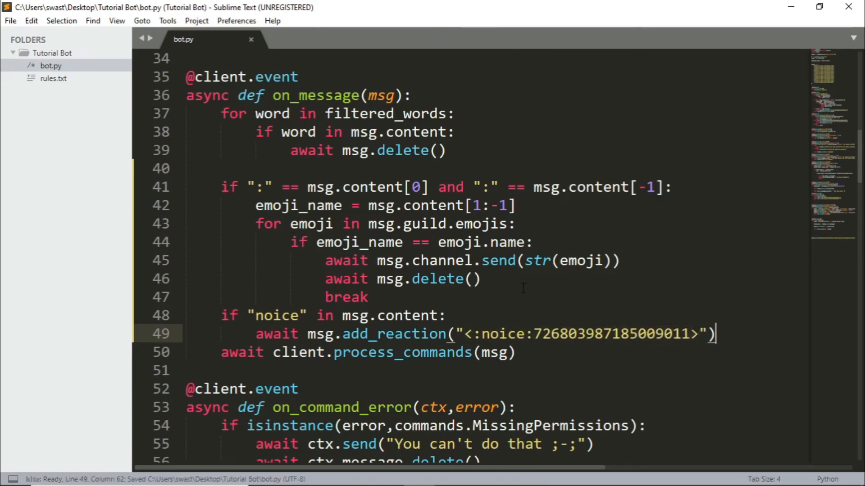
# Tidy the spacing below the noice reaction code and save bot.py
pyautogui.scroll(-3)
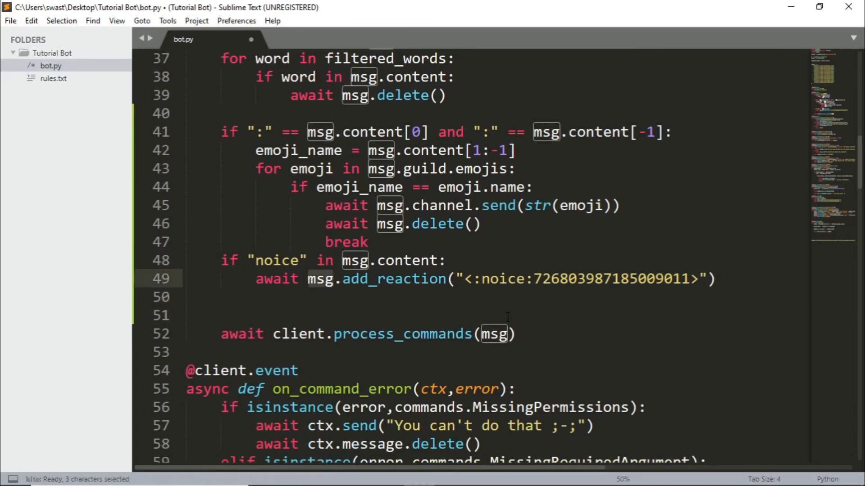
pyautogui.scroll(-3)
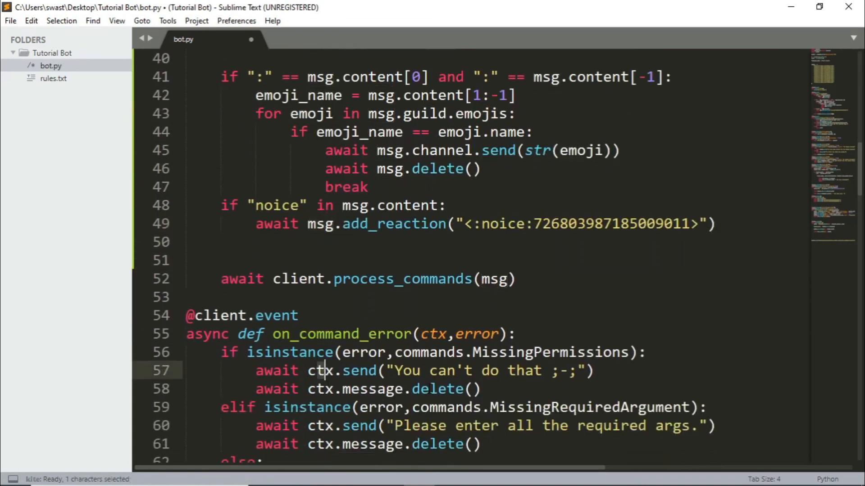
pyautogui.click(466, 389)
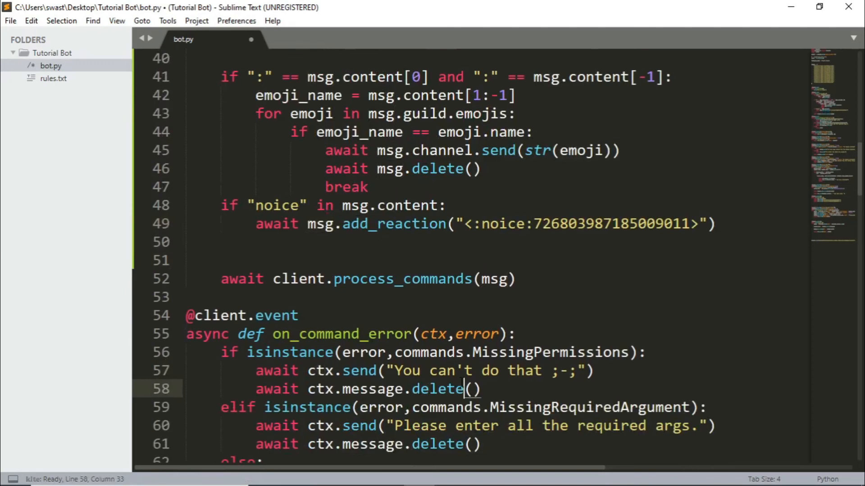
pyautogui.scroll(3)
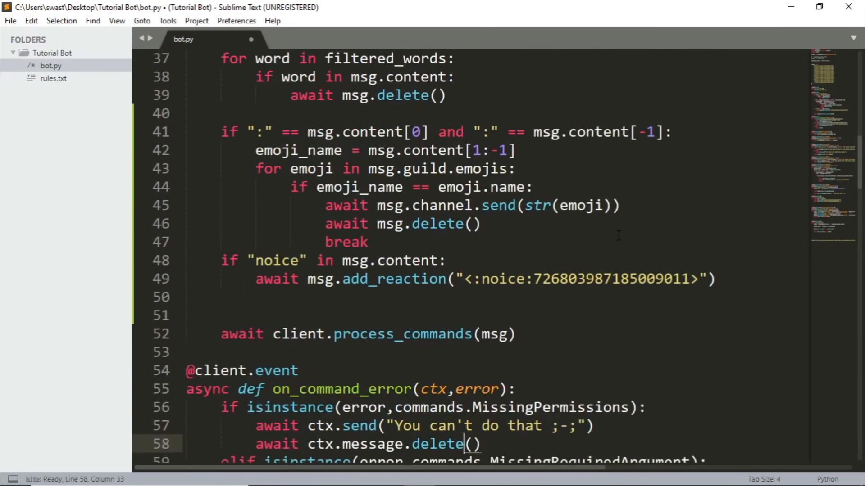
pyautogui.moveTo(784, 226)
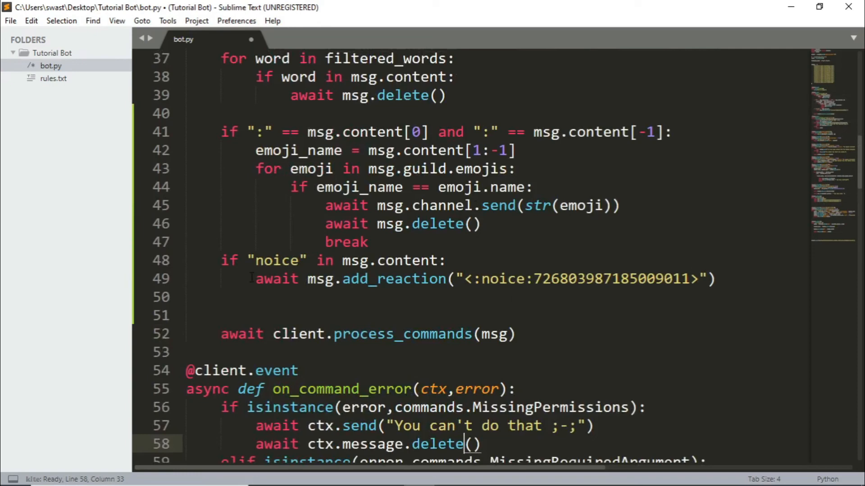
pyautogui.press('ctrl+s')
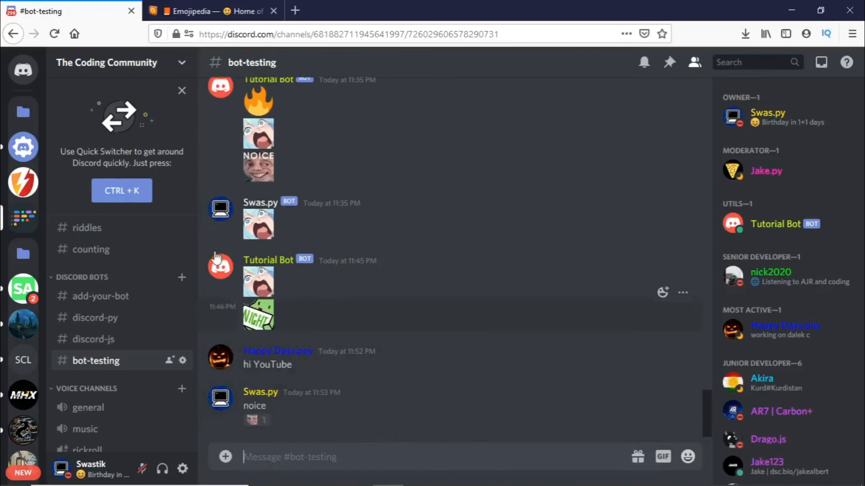
pyautogui.moveTo(632, 433)
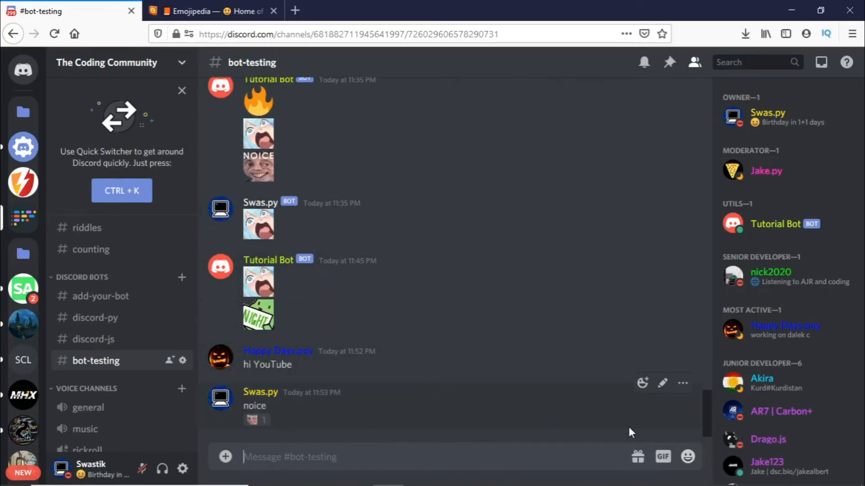
pyautogui.moveTo(622, 422)
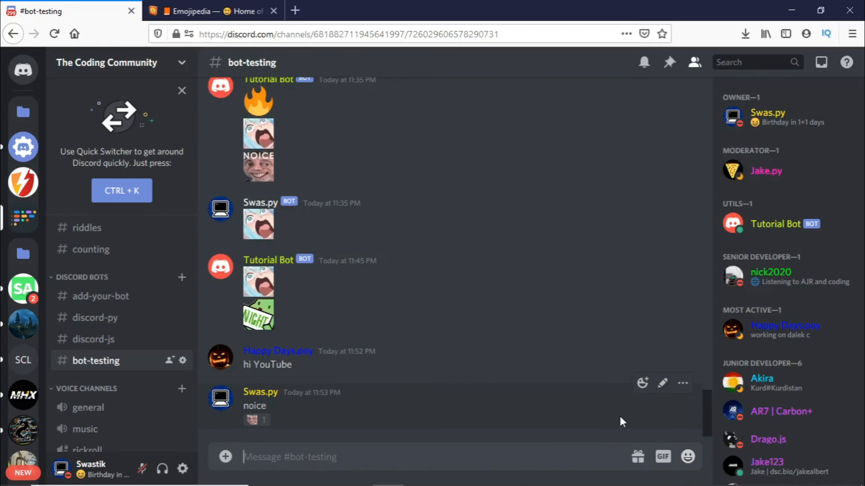
pyautogui.moveTo(209, 306)
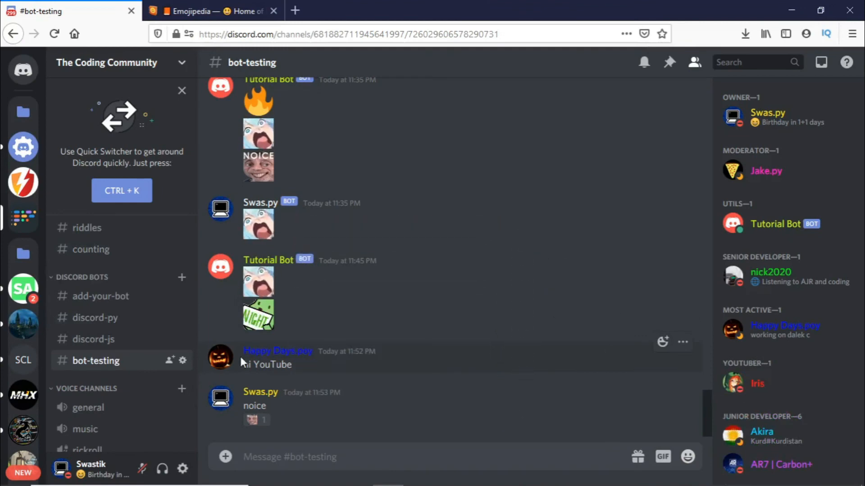
pyautogui.moveTo(332, 412)
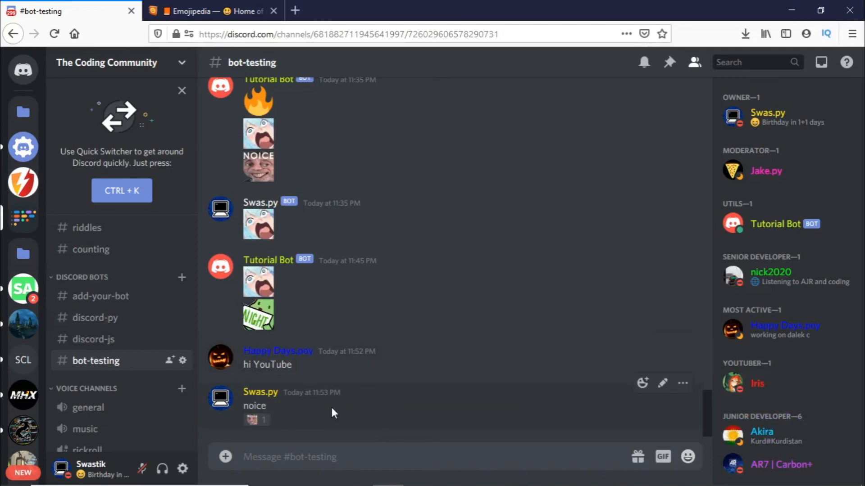